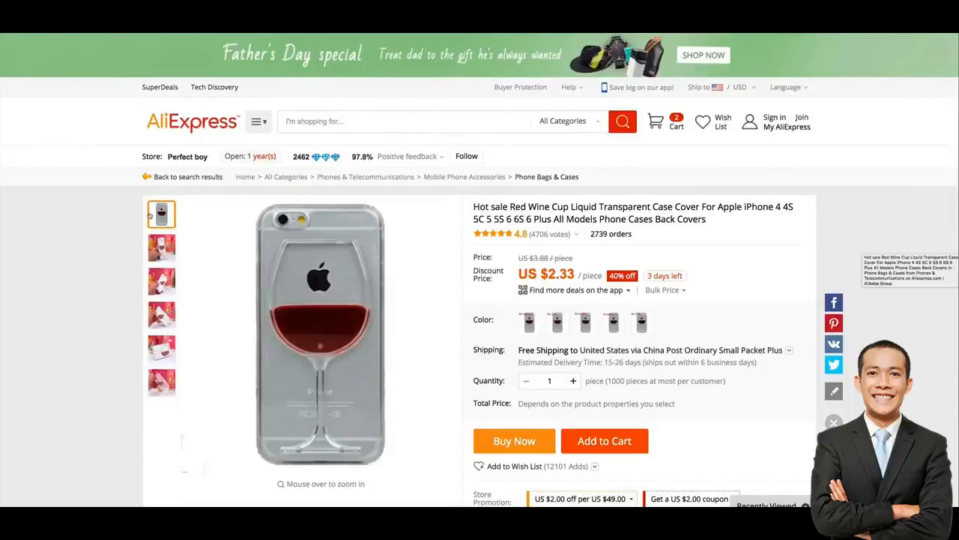
# Step: Browse the wine iPhone case product photos before choosing the Website Conversions objective
pyautogui.click(162, 348)
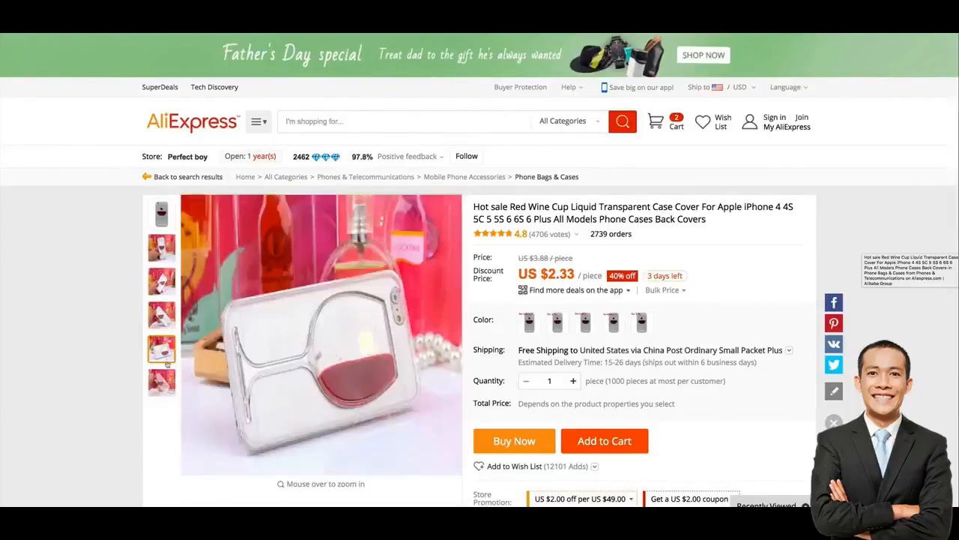
pyautogui.click(162, 382)
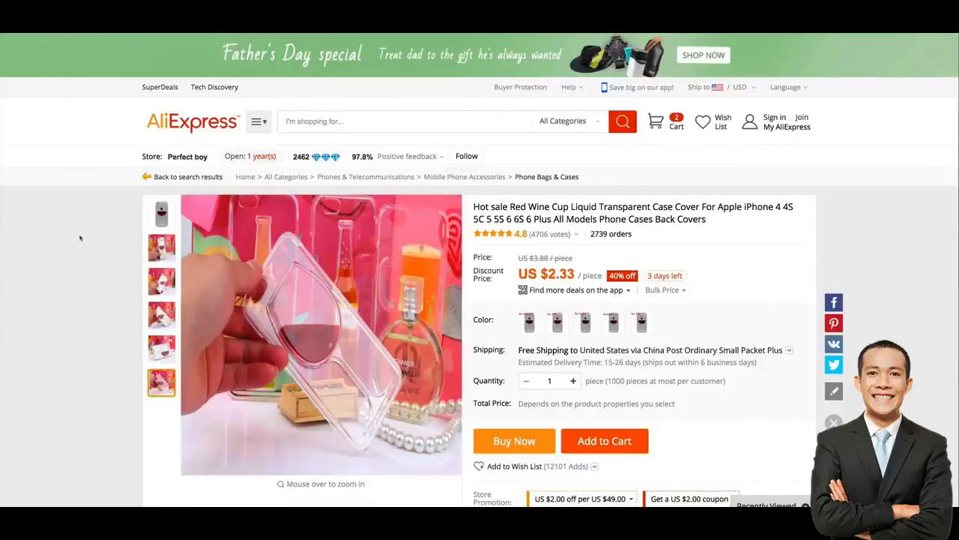
pyautogui.moveTo(320, 333)
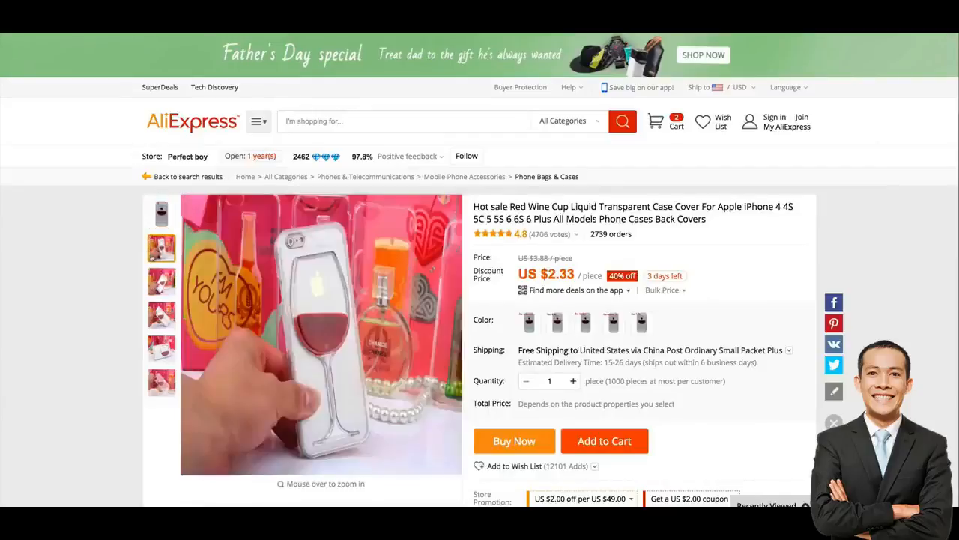
pyautogui.click(162, 214)
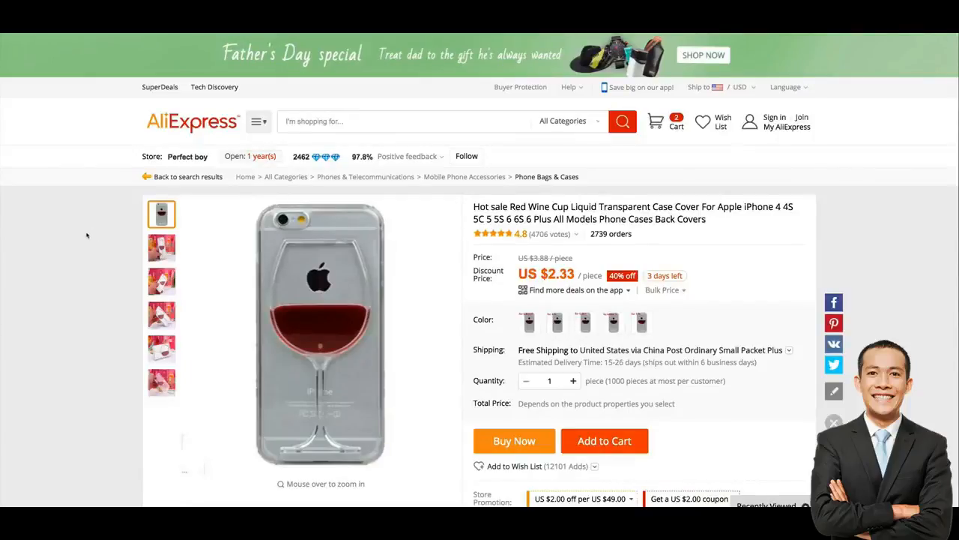
pyautogui.moveTo(320, 335)
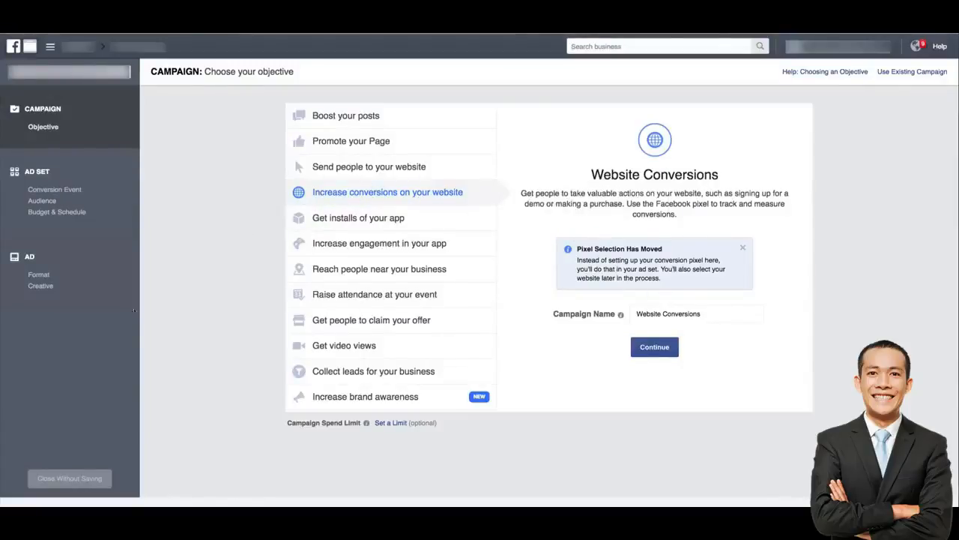
pyautogui.moveTo(263, 198)
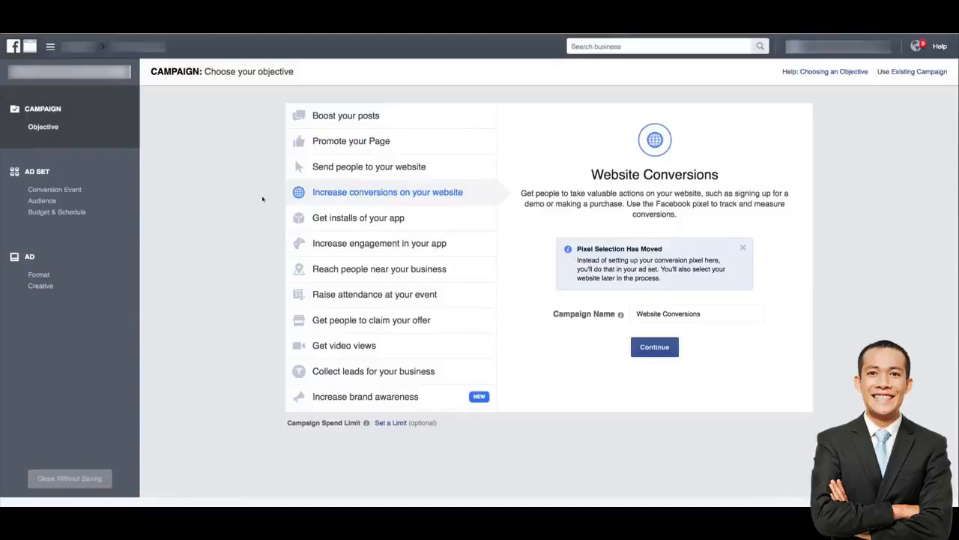
pyautogui.moveTo(358, 217)
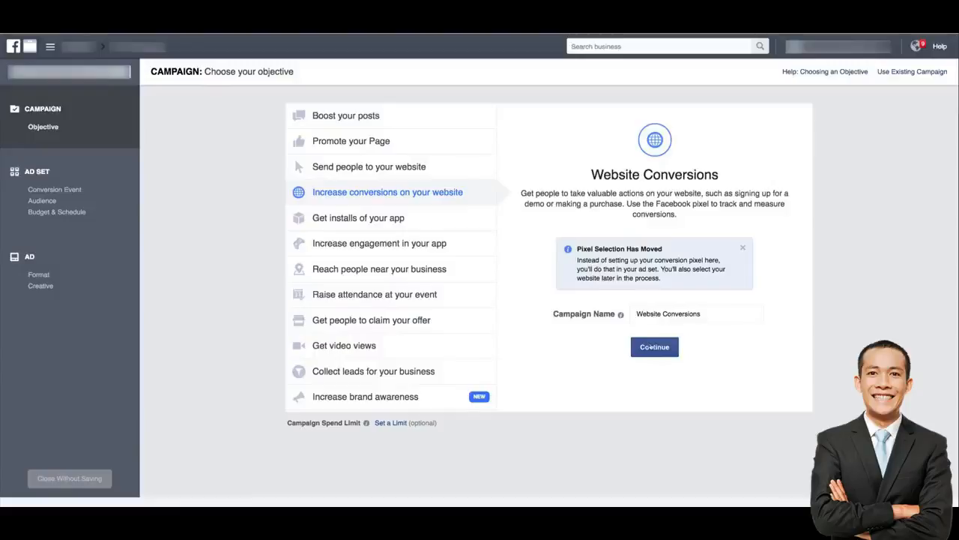
# Step: Continue to the ad set and target women aged 25–65+ in the United States
pyautogui.click(654, 347)
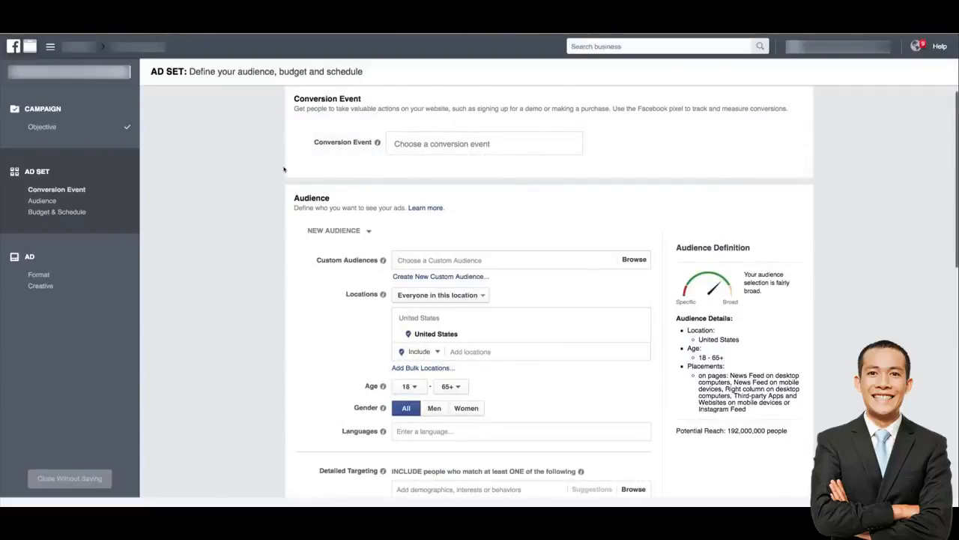
pyautogui.moveTo(414, 153)
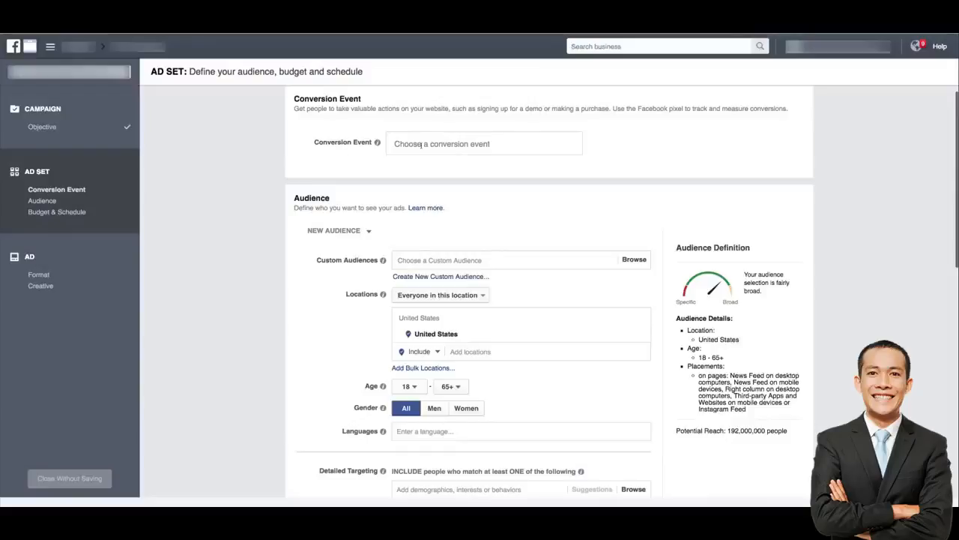
pyautogui.moveTo(344, 225)
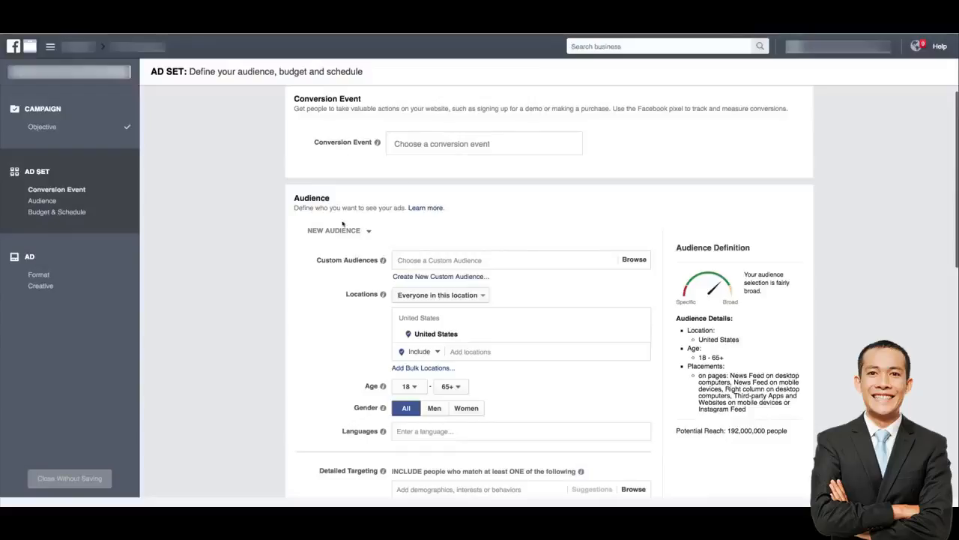
pyautogui.scroll(-3)
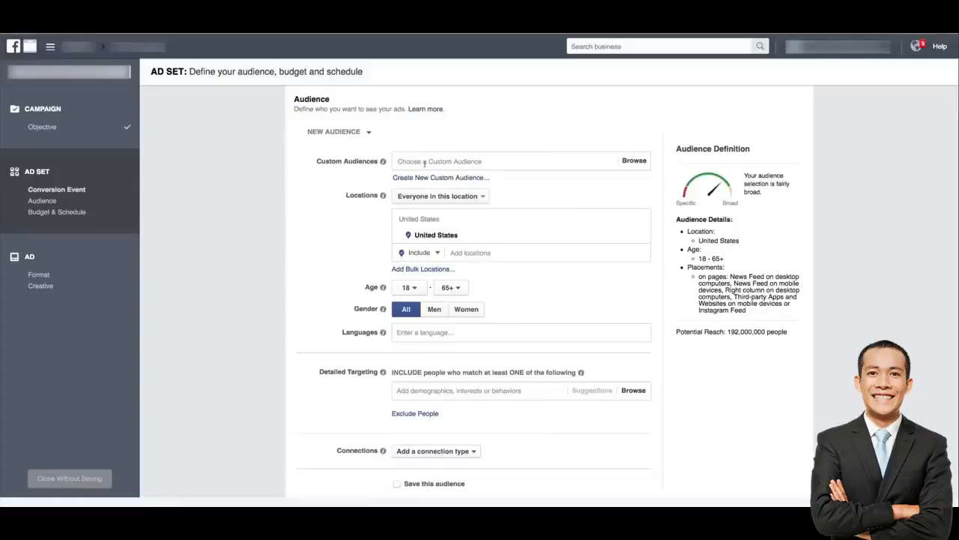
pyautogui.moveTo(528, 206)
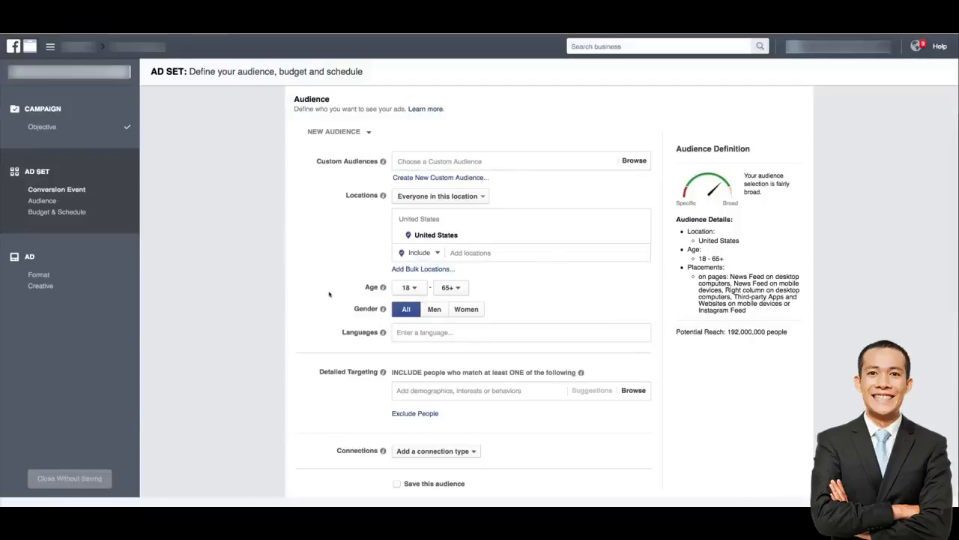
pyautogui.moveTo(474, 141)
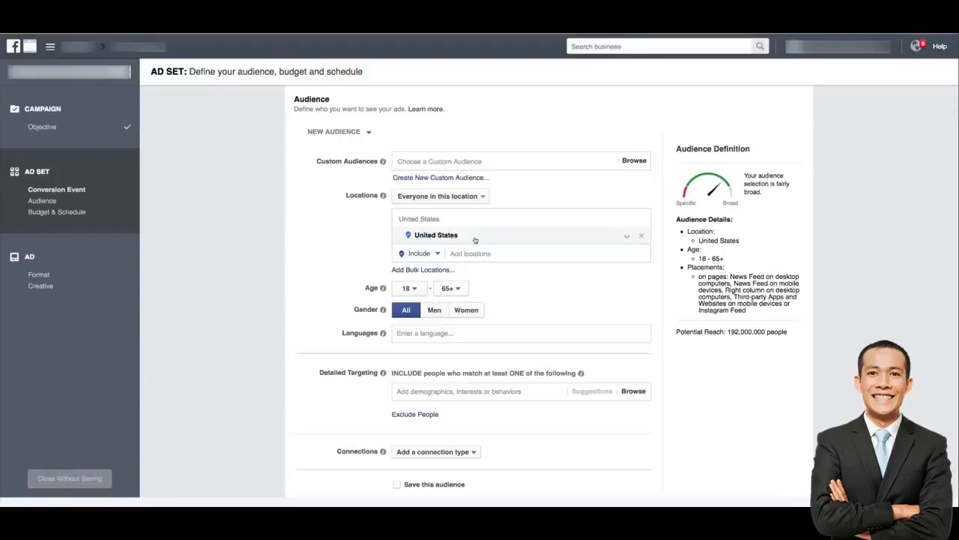
pyautogui.click(409, 288)
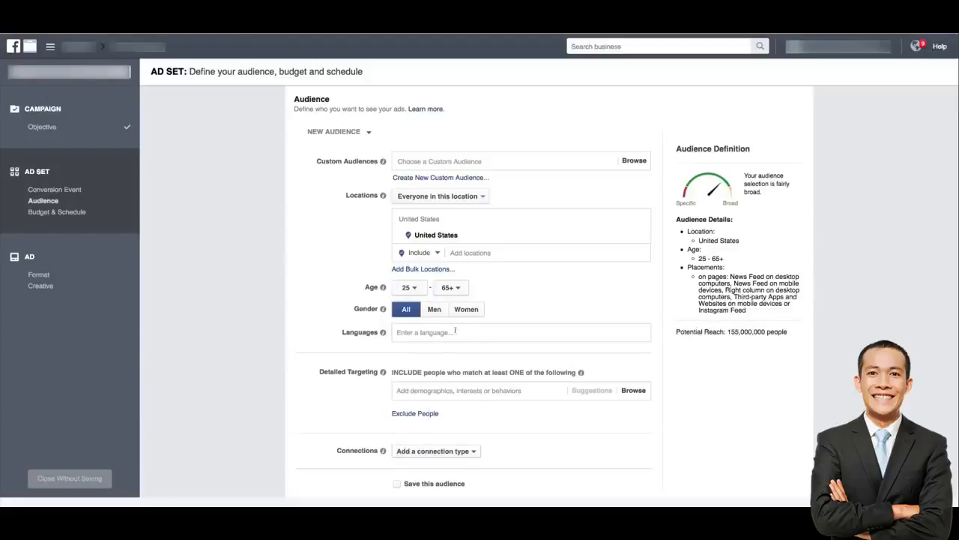
pyautogui.click(464, 308)
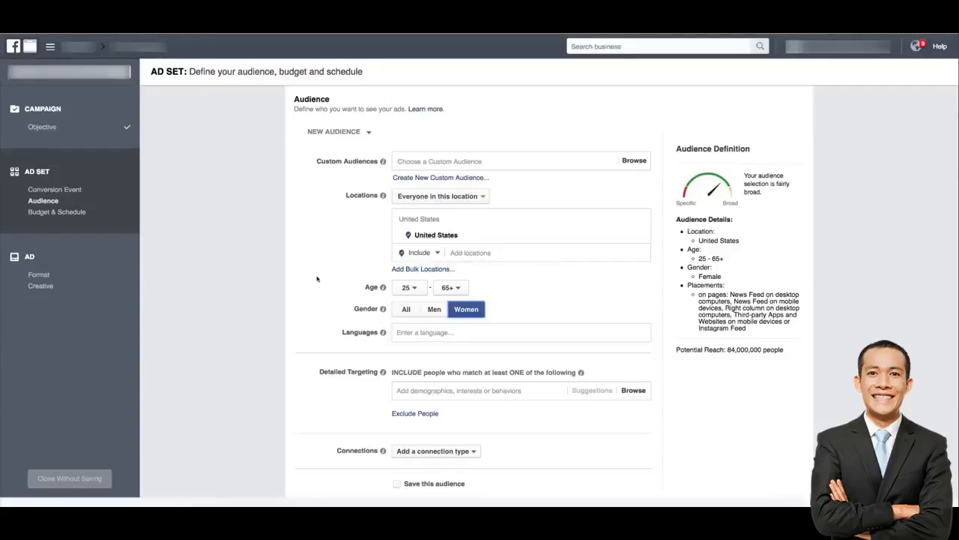
pyautogui.moveTo(324, 277)
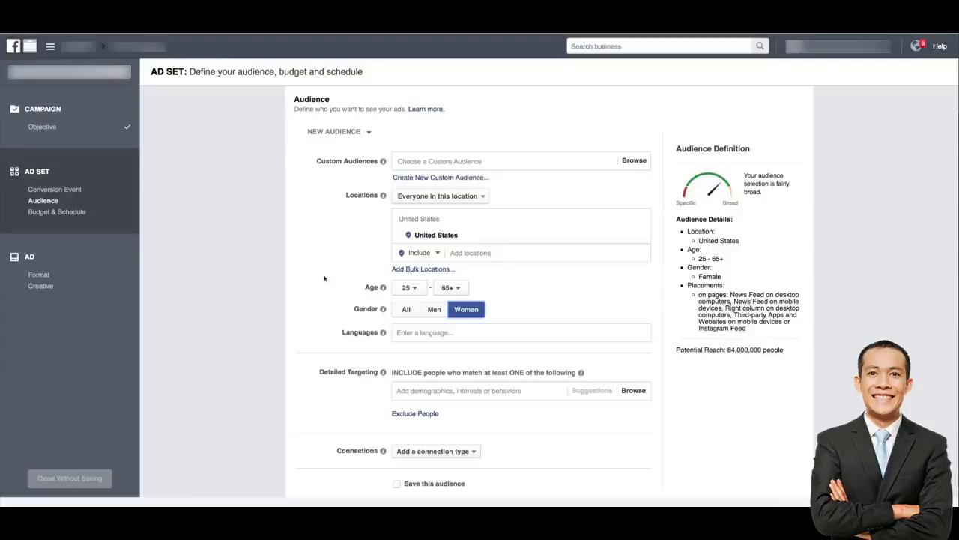
# Step: Add the interests Red wine, White wine, Cabernet Sauvignon and Wine tasting to detailed targeting
pyautogui.scroll(-3)
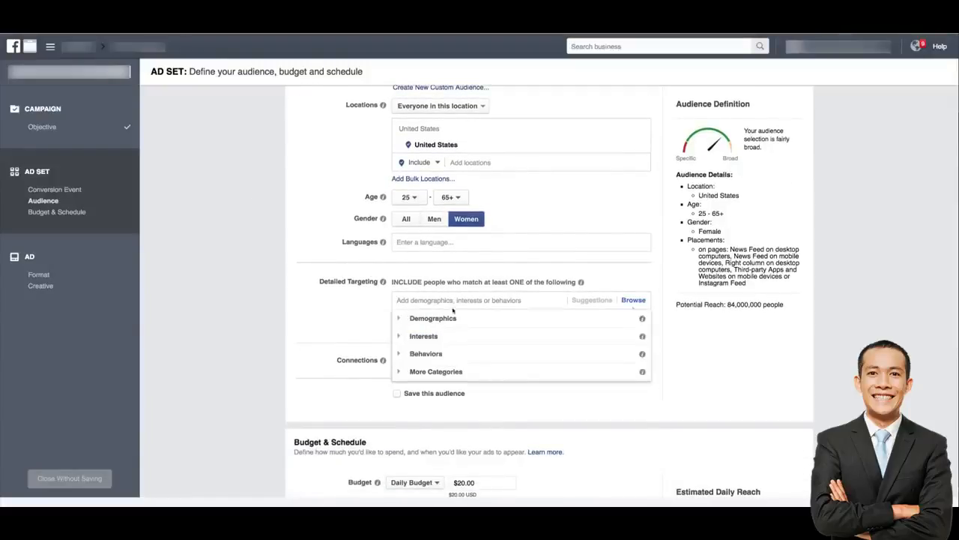
pyautogui.write('red wine')
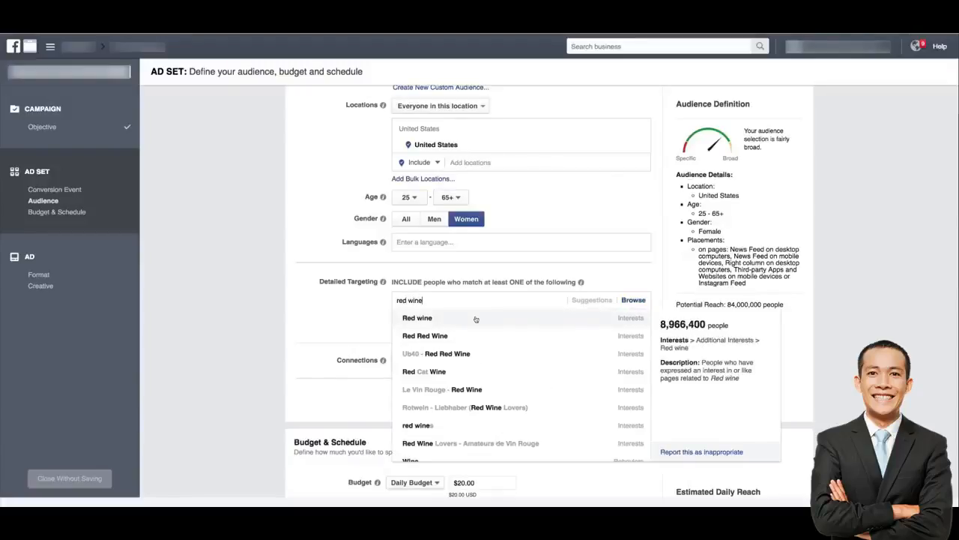
pyautogui.click(416, 318)
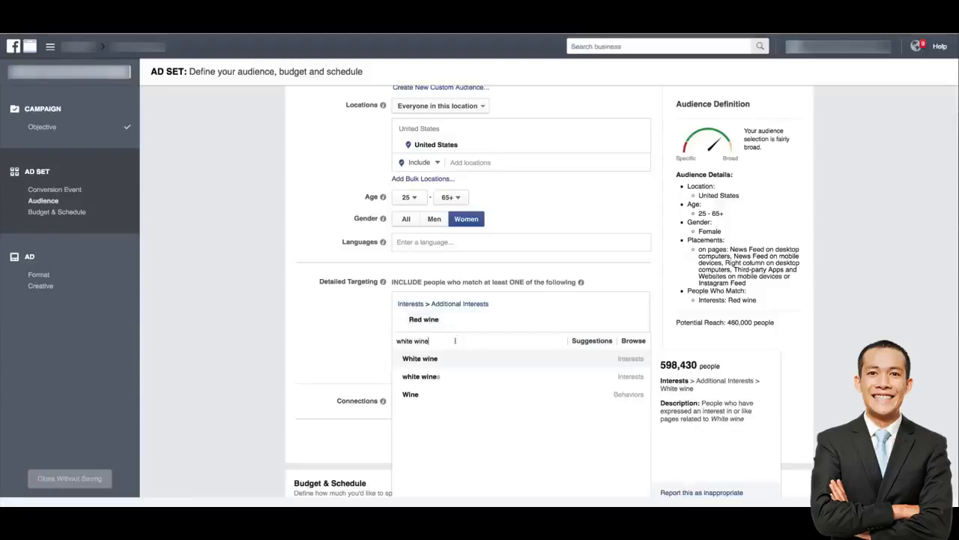
pyautogui.click(420, 358)
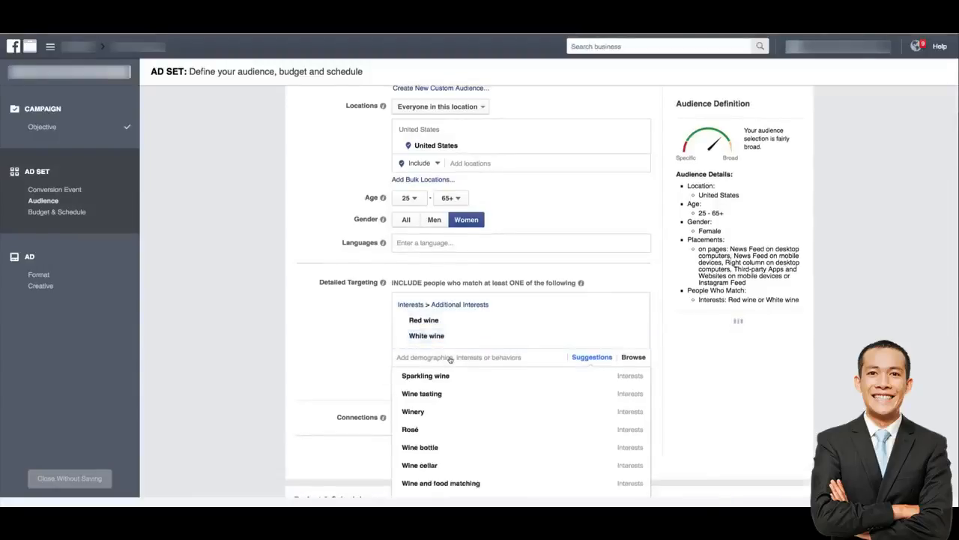
pyautogui.write('Sparkling wine')
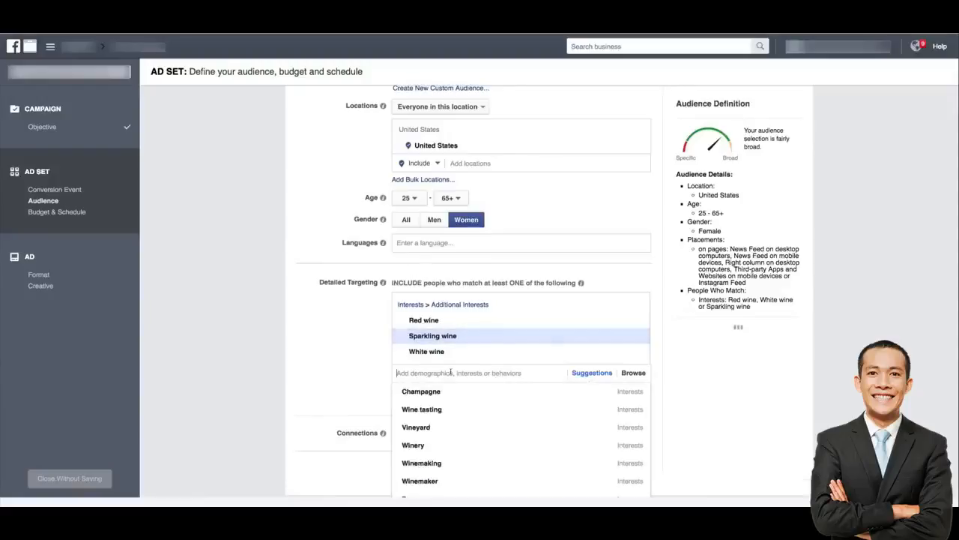
pyautogui.write('cabernet sau')
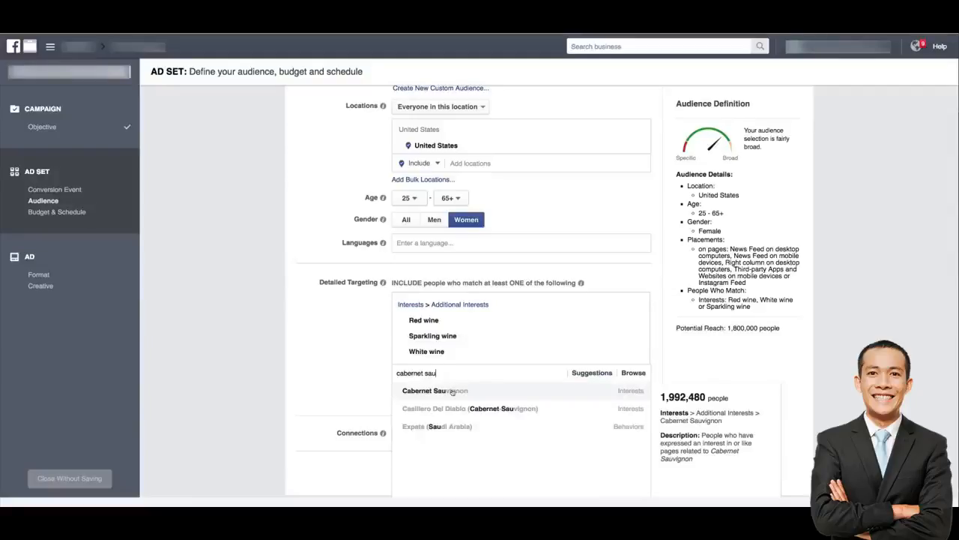
pyautogui.click(435, 390)
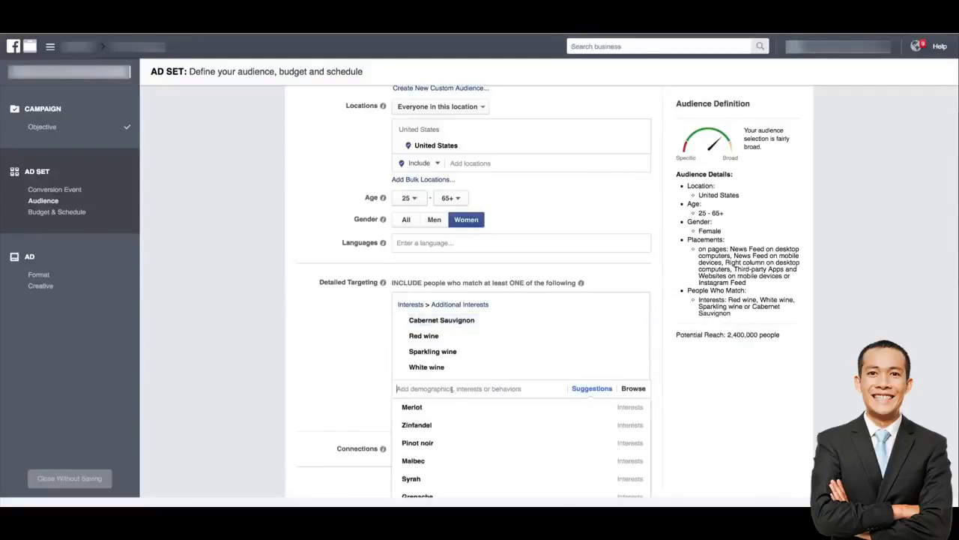
pyautogui.write('winery')
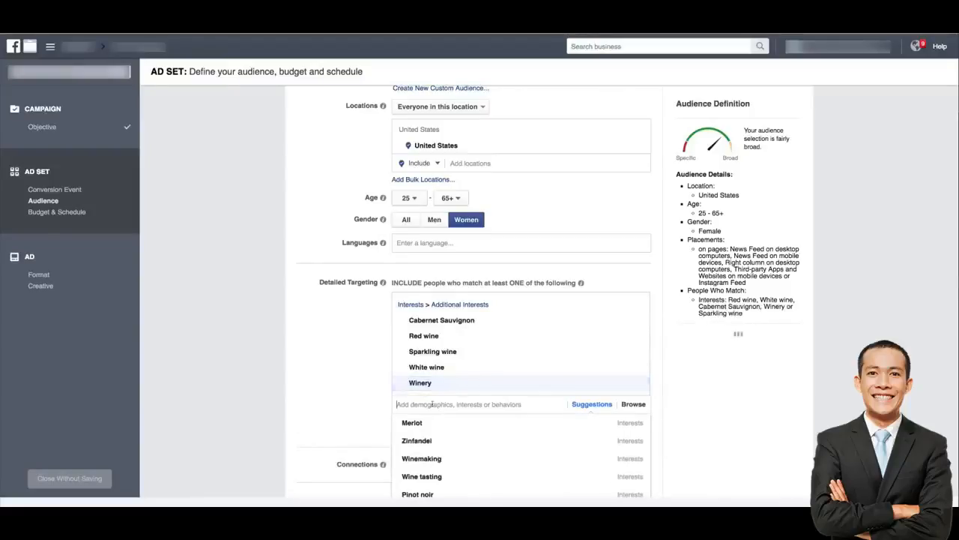
pyautogui.write('wine tasti')
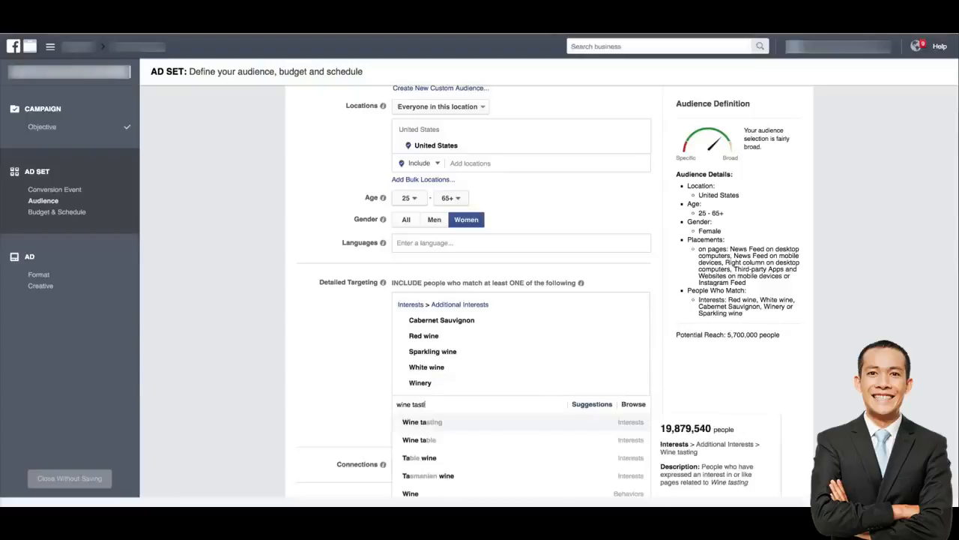
pyautogui.click(423, 422)
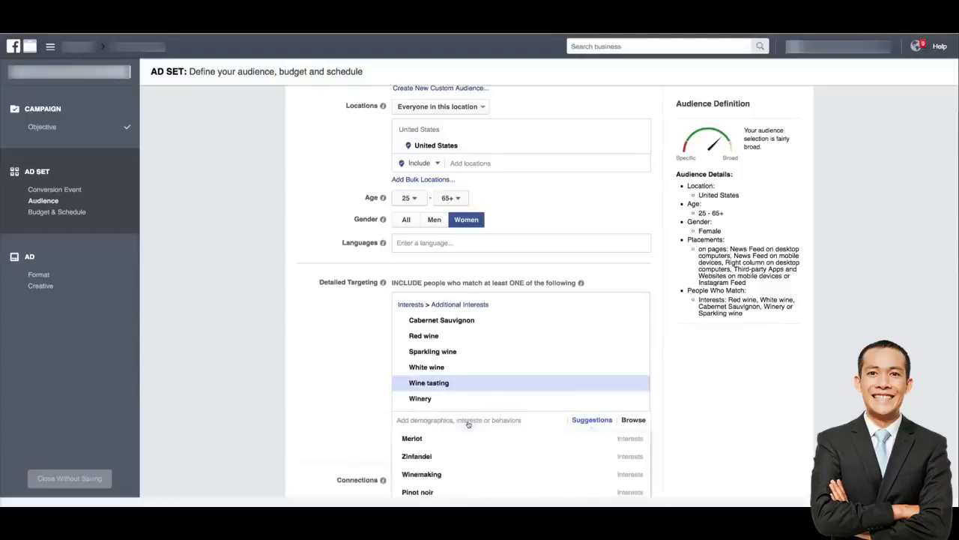
# Step: Add the interests Merlot, Pinot noir and Wine Lovers, reaching about 8.1 million people
pyautogui.write('merlot')
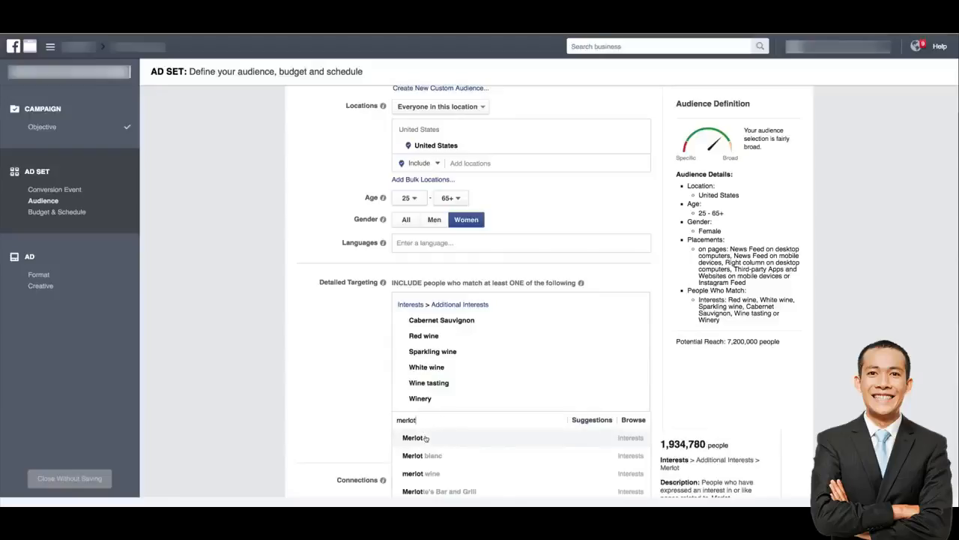
pyautogui.click(413, 437)
pyautogui.write('pinot noir')
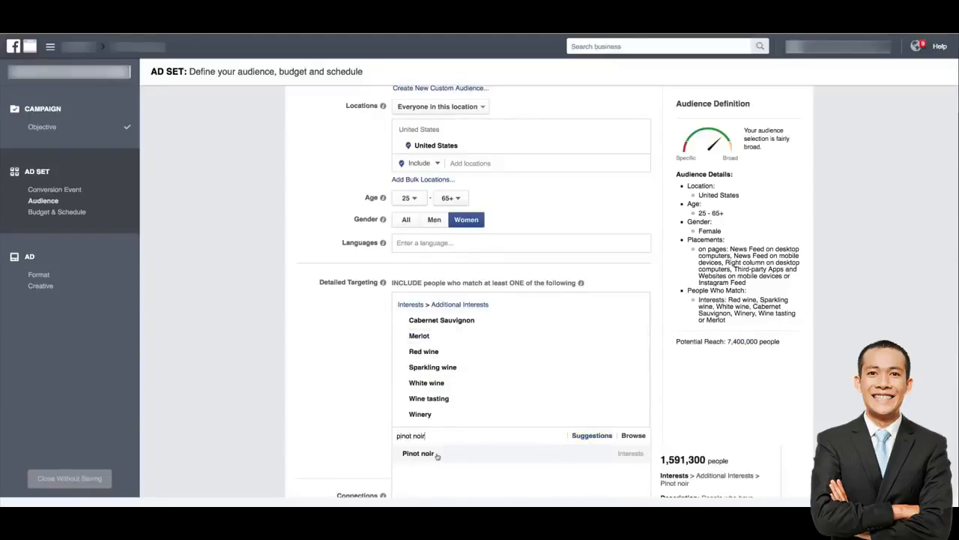
pyautogui.click(418, 453)
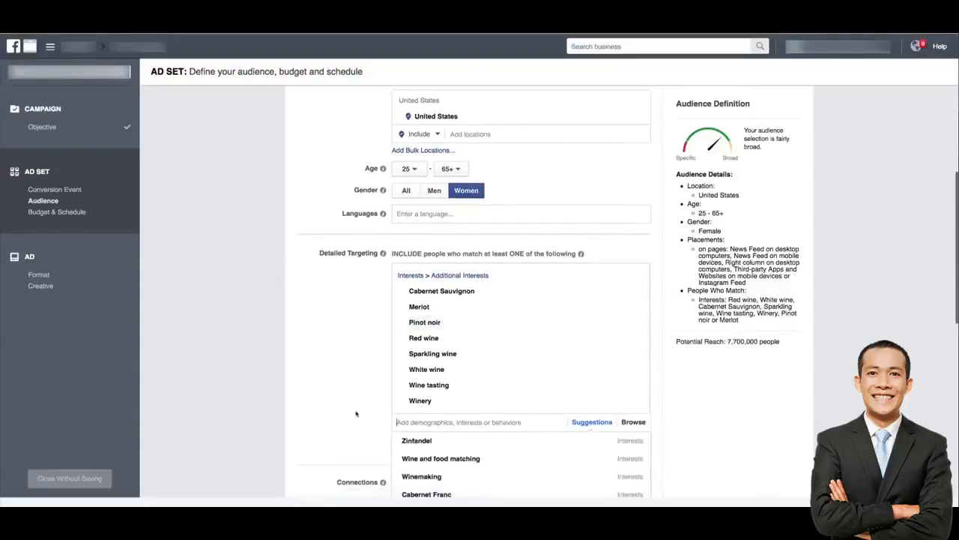
pyautogui.write('glass wine')
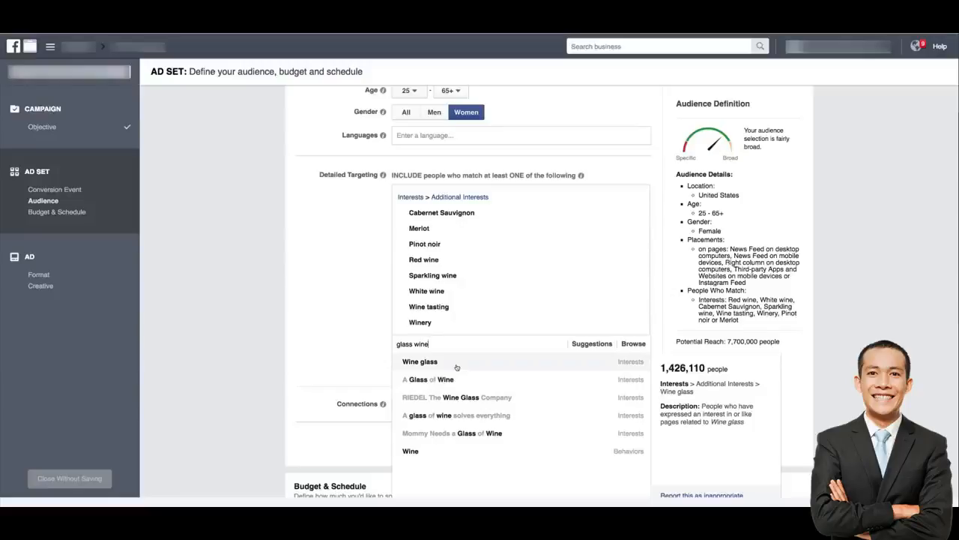
pyautogui.click(419, 361)
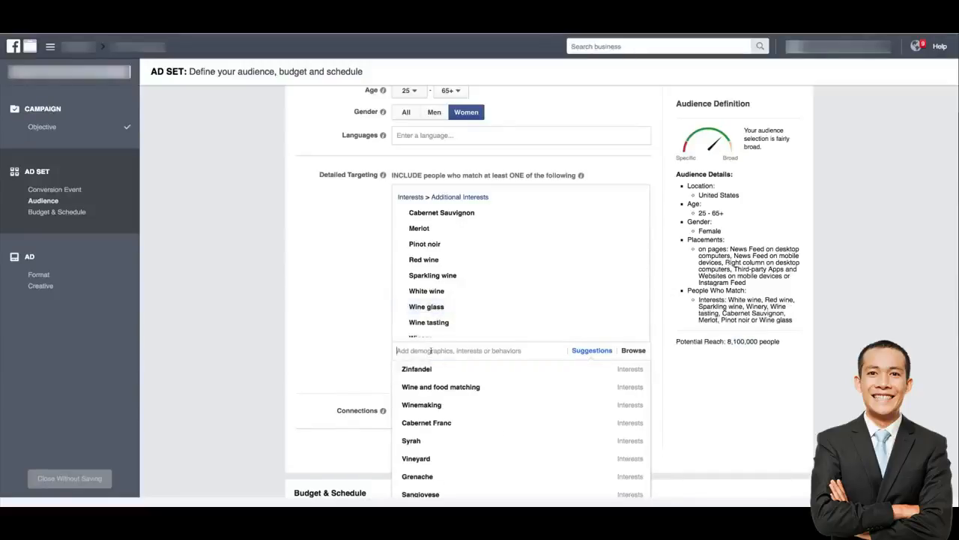
pyautogui.write('wine lovers')
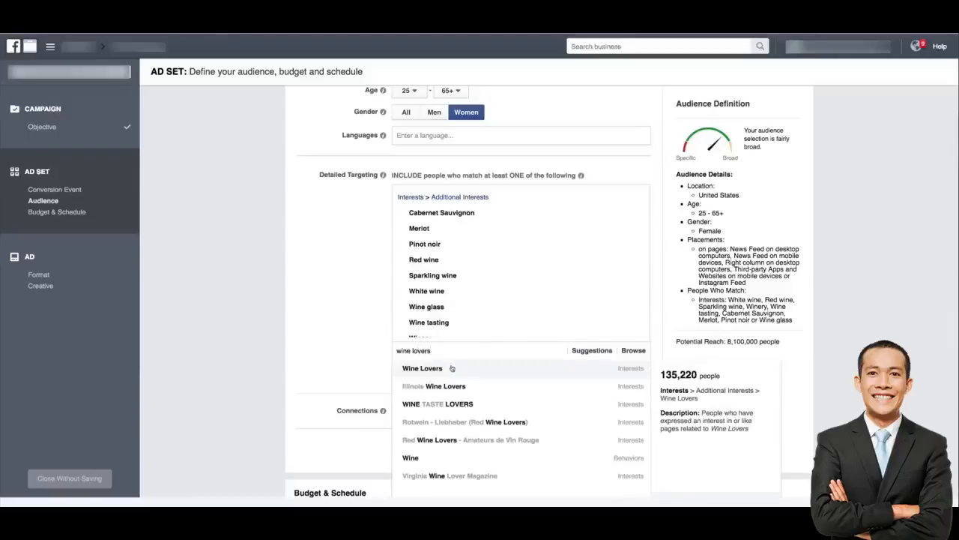
pyautogui.click(423, 369)
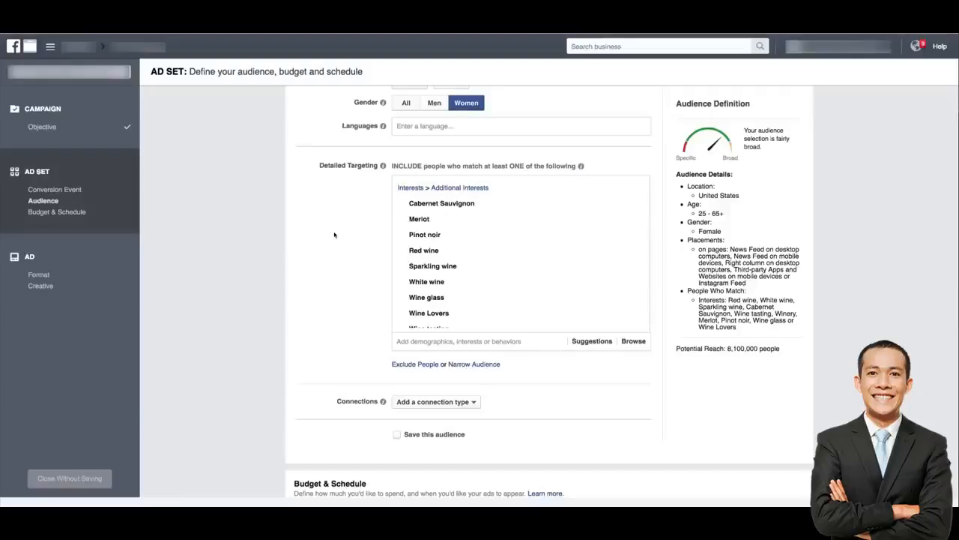
pyautogui.moveTo(333, 234)
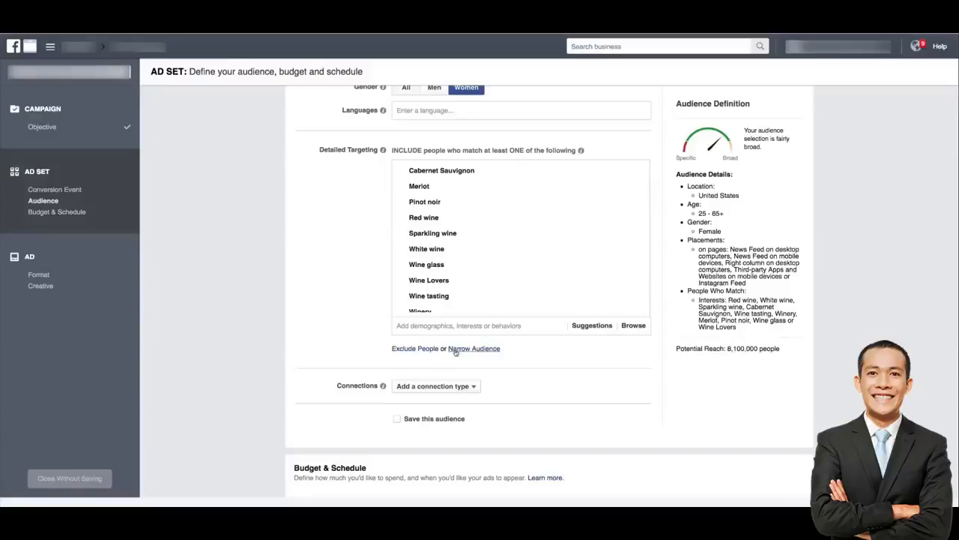
# Step: Add a narrowing condition and browse Behaviors > Mobile Device User to the Apple device list
pyautogui.click(473, 347)
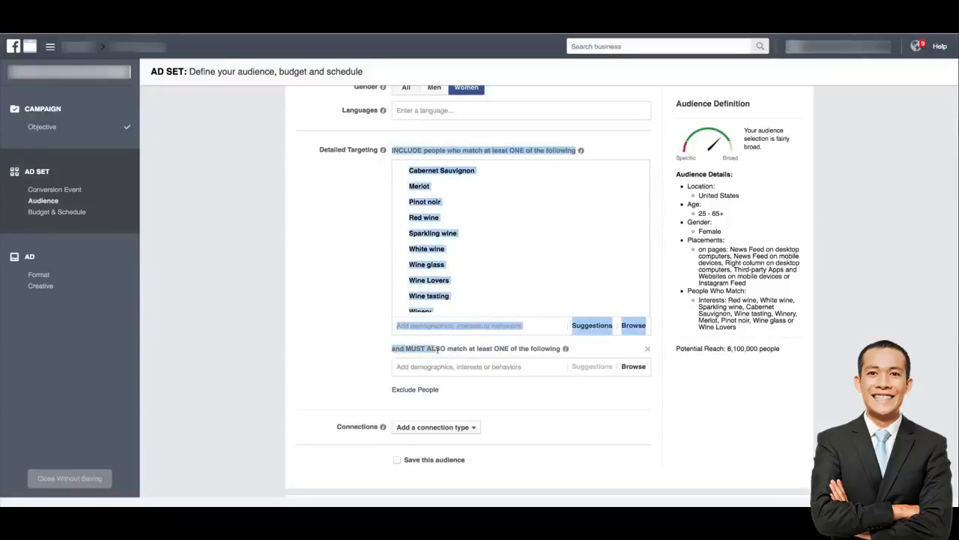
pyautogui.moveTo(566, 348)
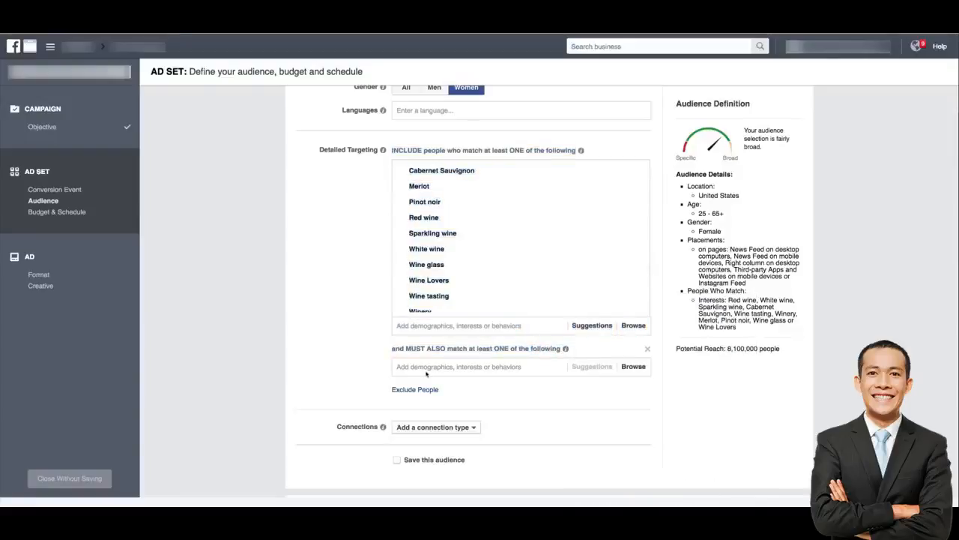
pyautogui.click(632, 366)
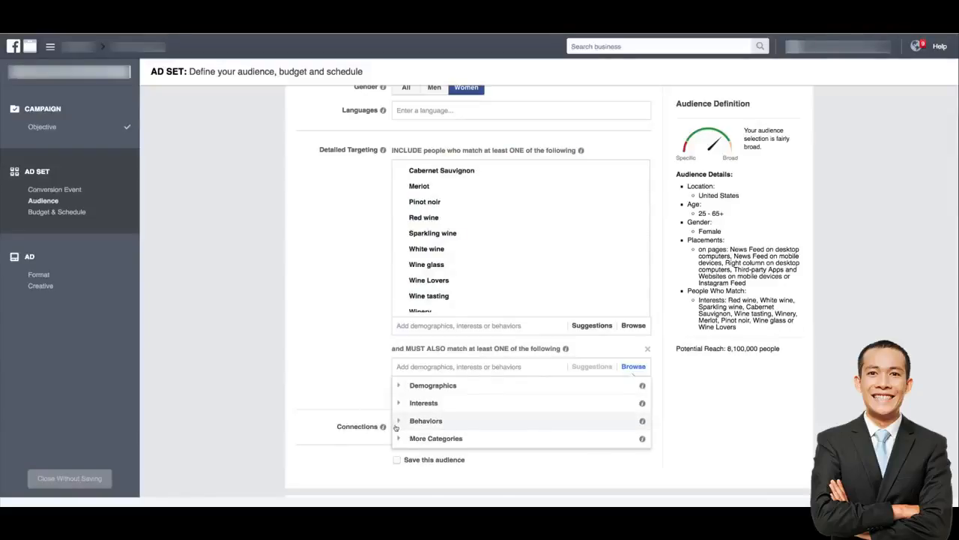
pyautogui.click(435, 438)
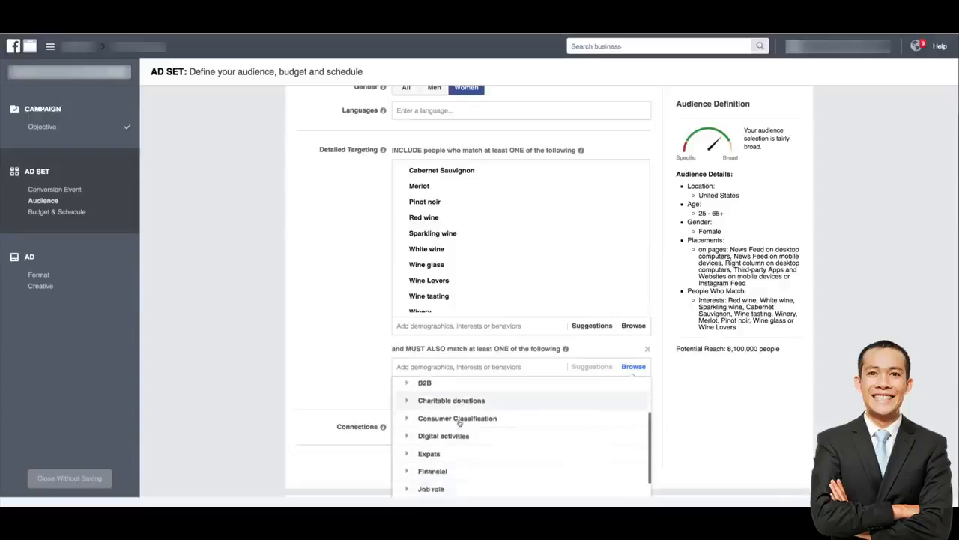
pyautogui.scroll(-3)
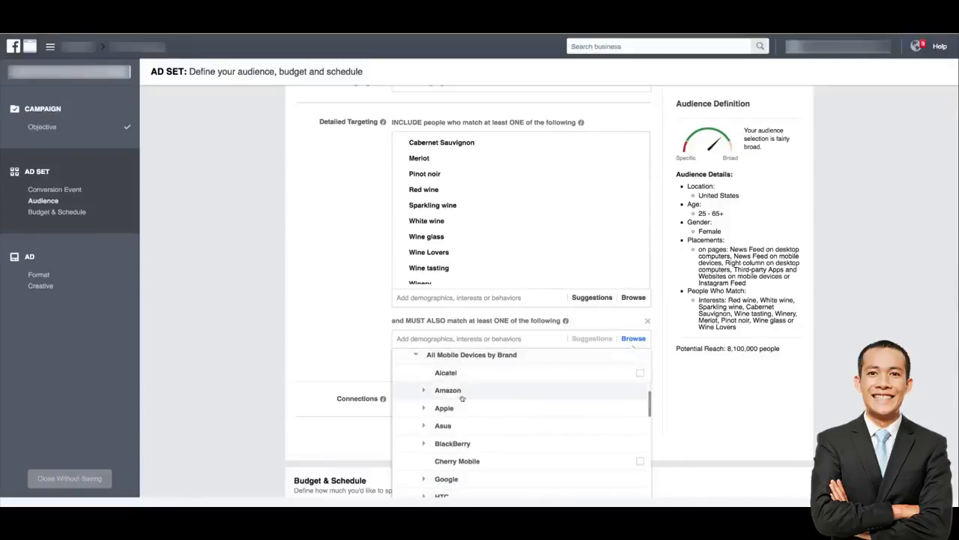
pyautogui.click(443, 408)
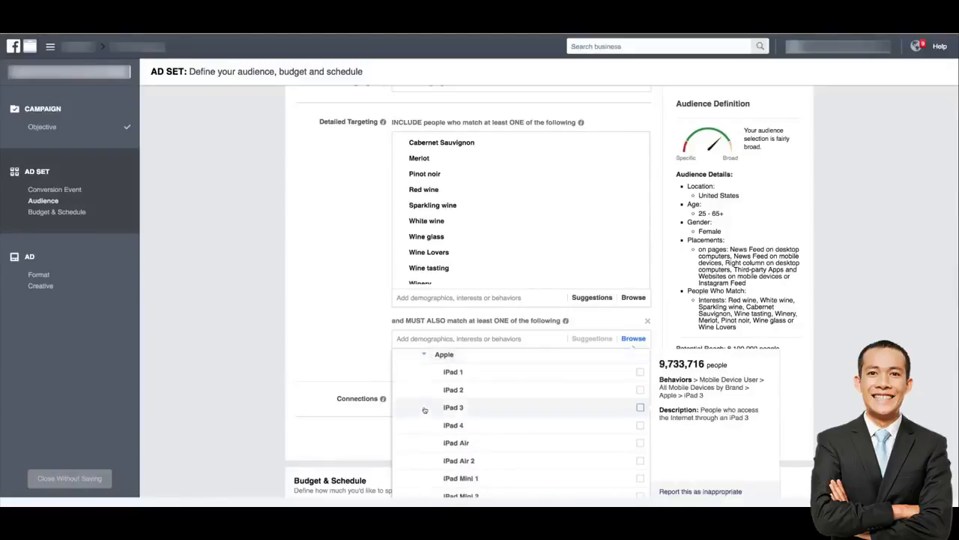
pyautogui.scroll(-3)
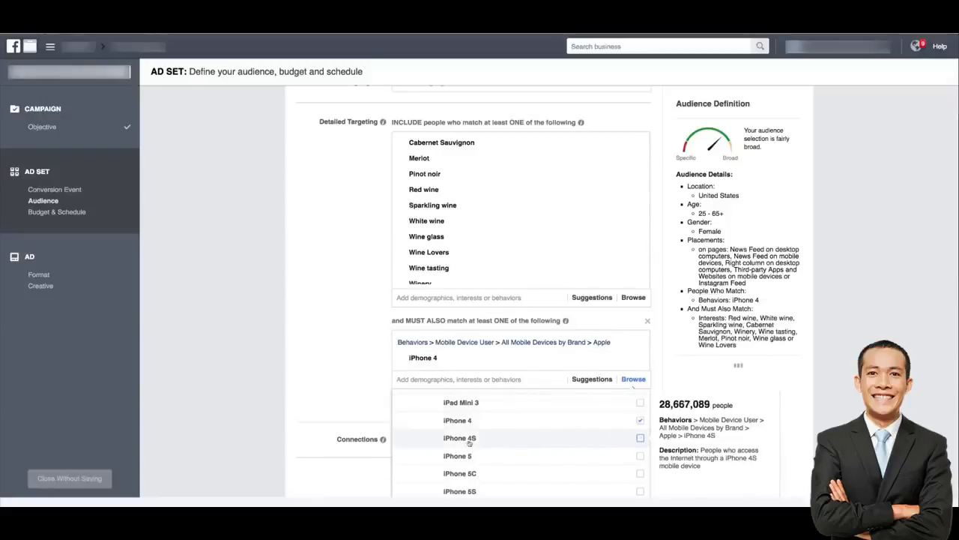
# Step: Tick the iPhone models from iPhone 4S through iPhone 6S Plus as required devices
pyautogui.click(640, 437)
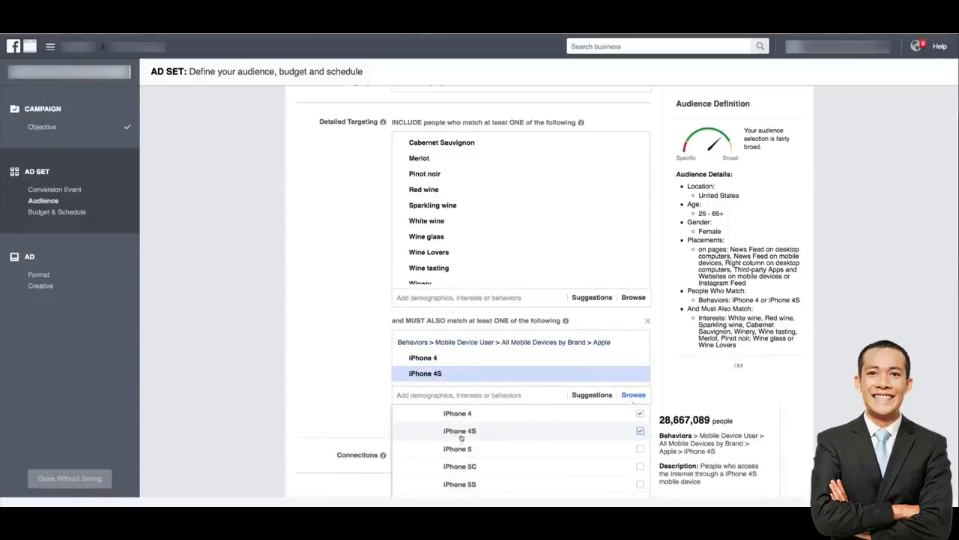
pyautogui.click(640, 448)
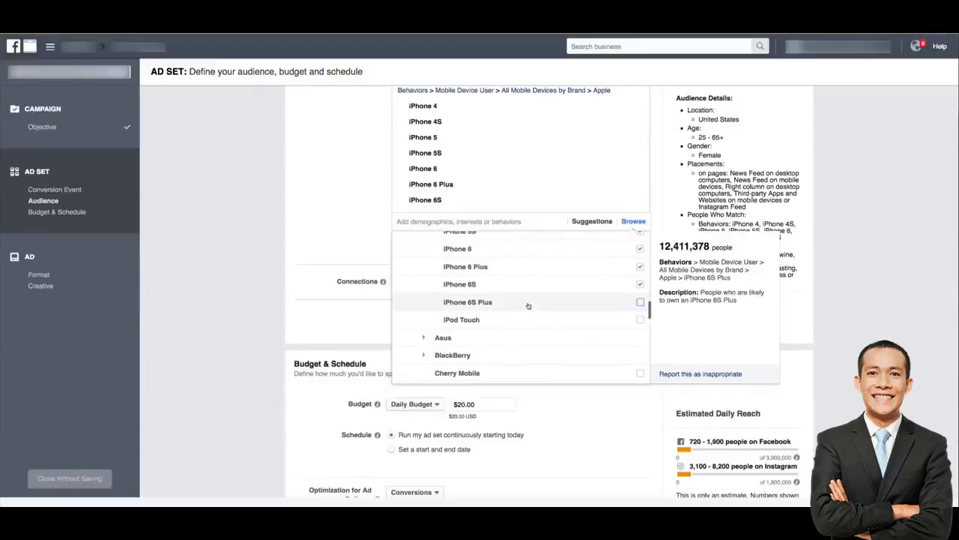
pyautogui.click(640, 309)
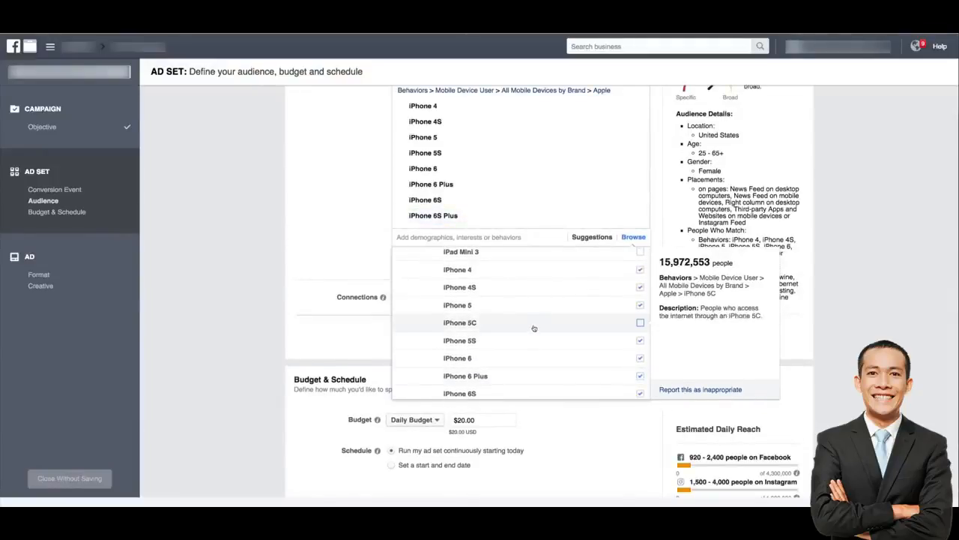
pyautogui.moveTo(492, 337)
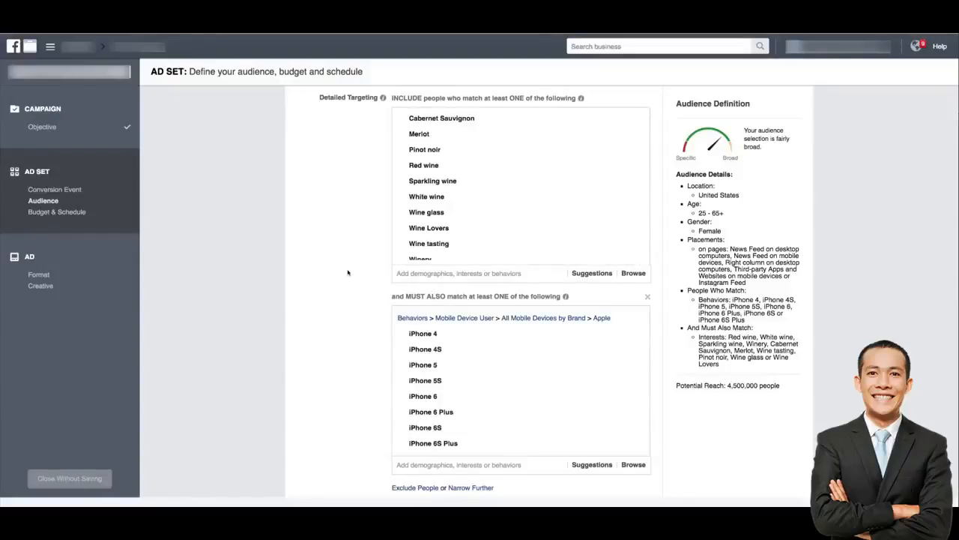
pyautogui.moveTo(556, 192)
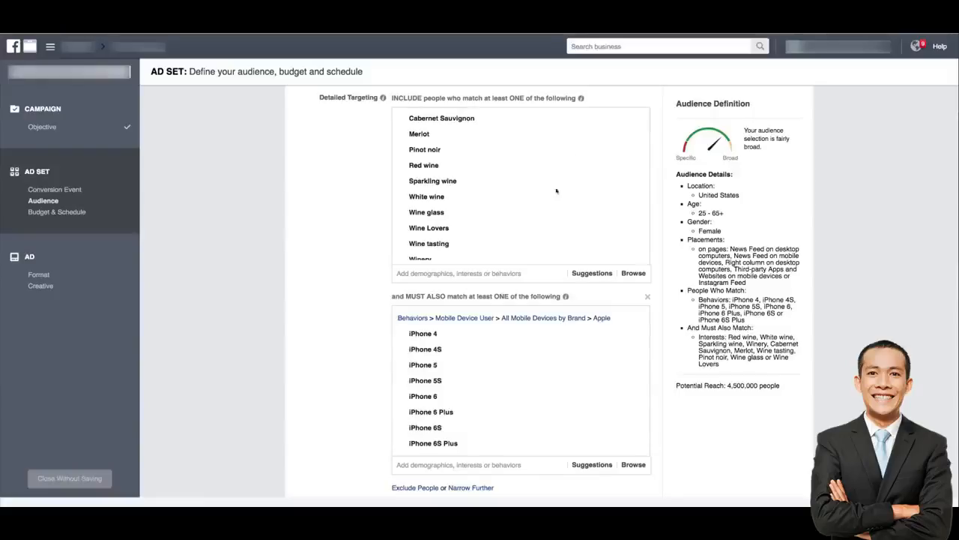
pyautogui.moveTo(429, 228)
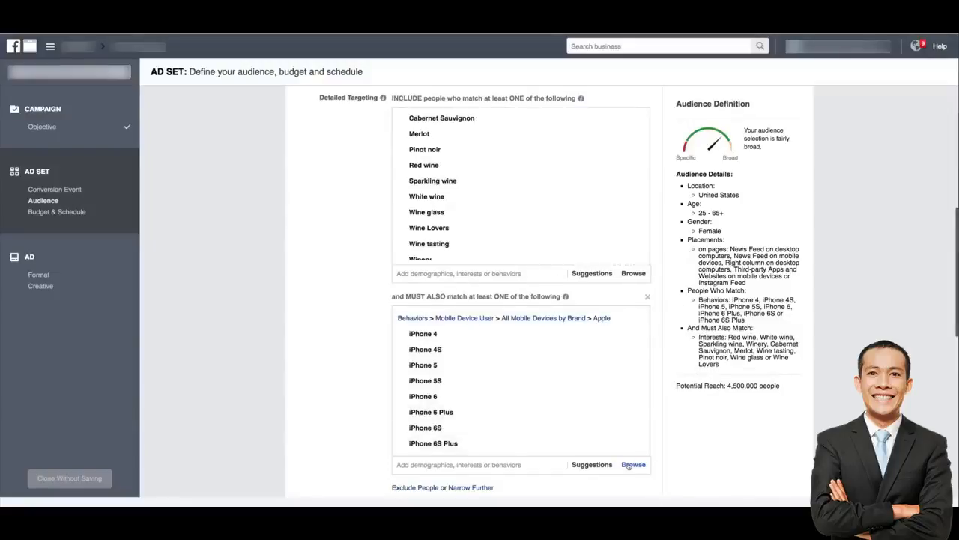
pyautogui.moveTo(440, 468)
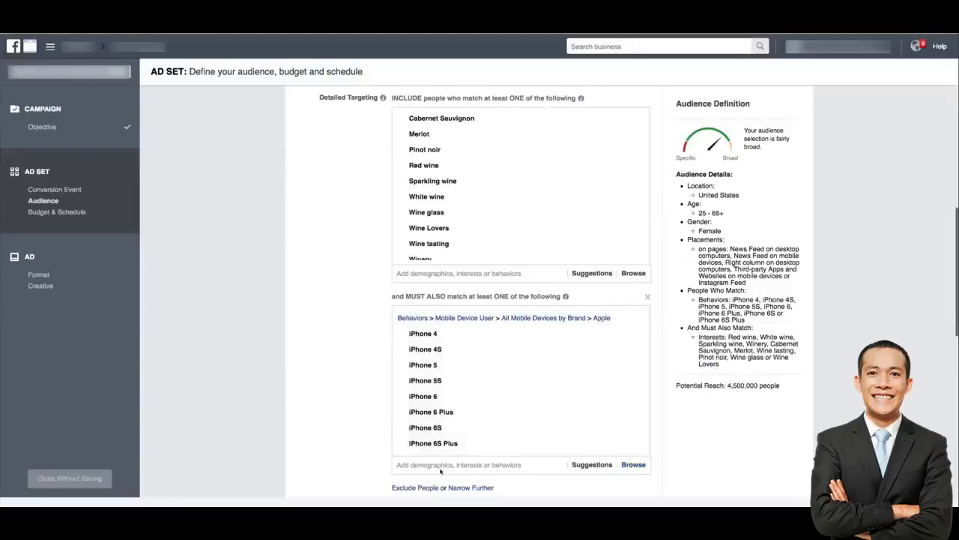
pyautogui.moveTo(354, 348)
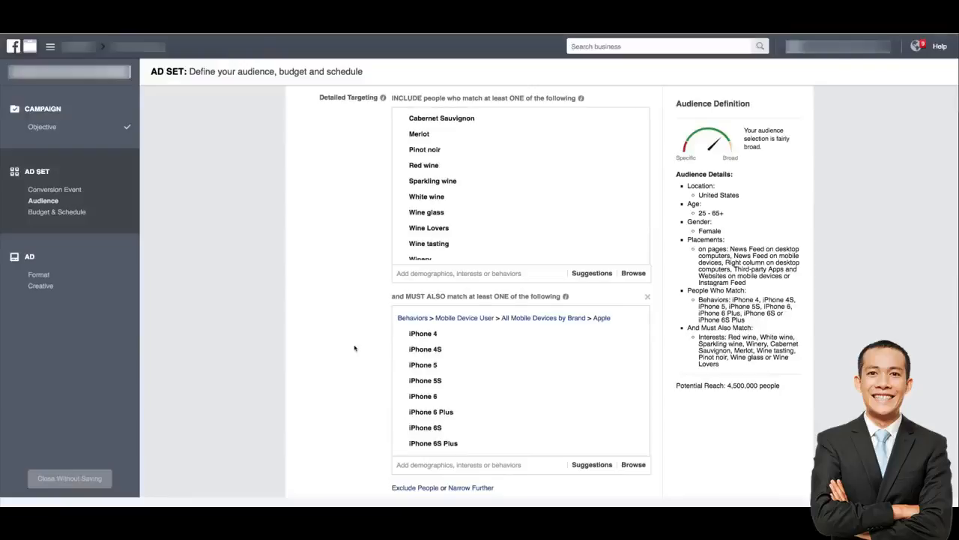
pyautogui.scroll(3)
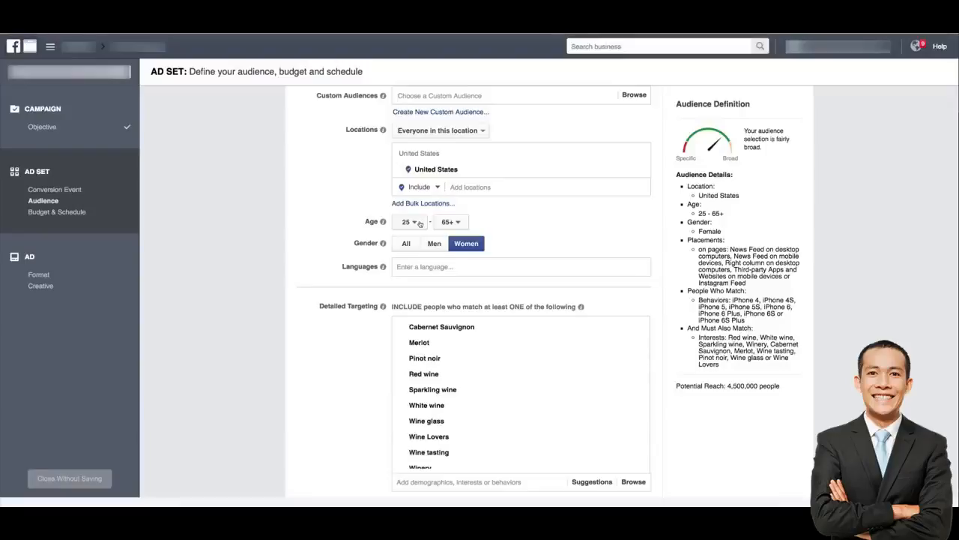
pyautogui.scroll(-3)
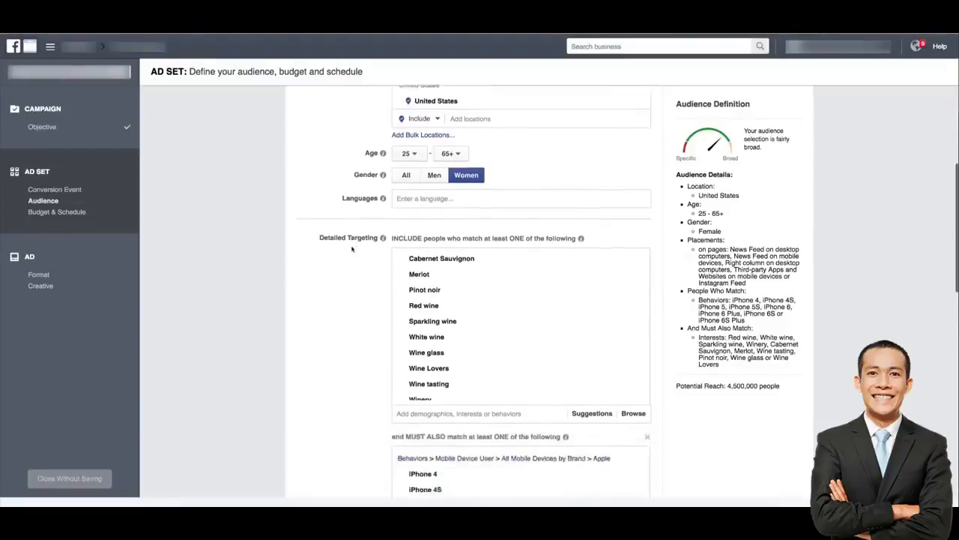
pyautogui.scroll(-3)
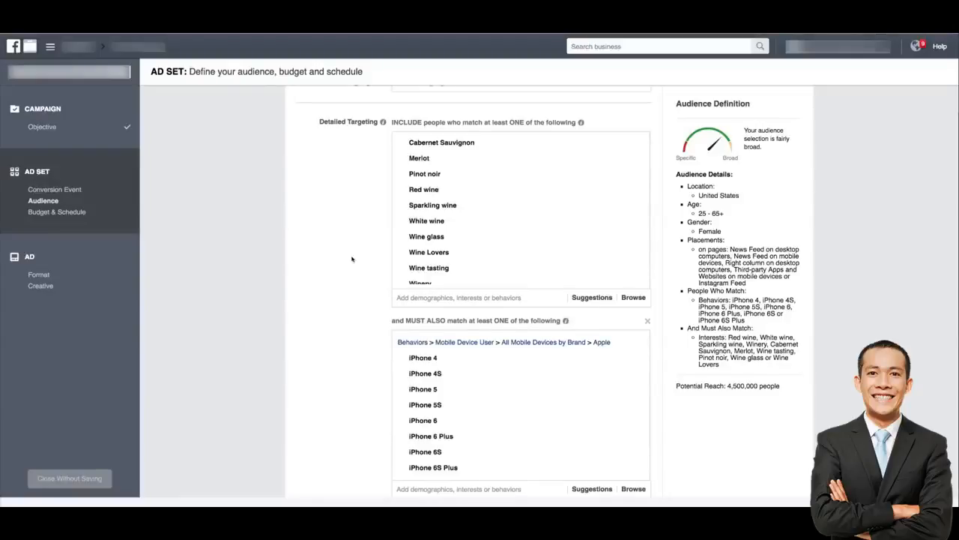
# Step: In Budget & Schedule, replace the $20.00 daily budget with $5.00
pyautogui.scroll(-3)
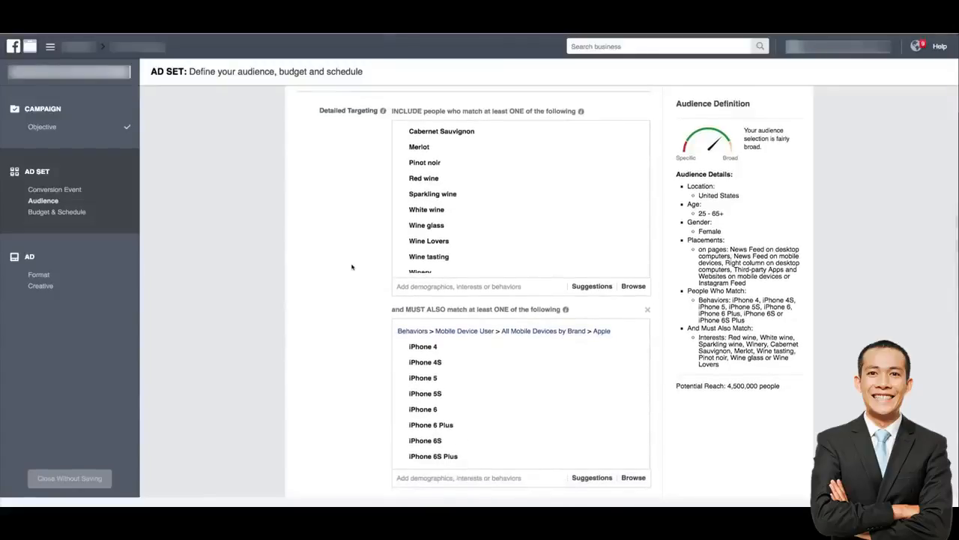
pyautogui.scroll(-3)
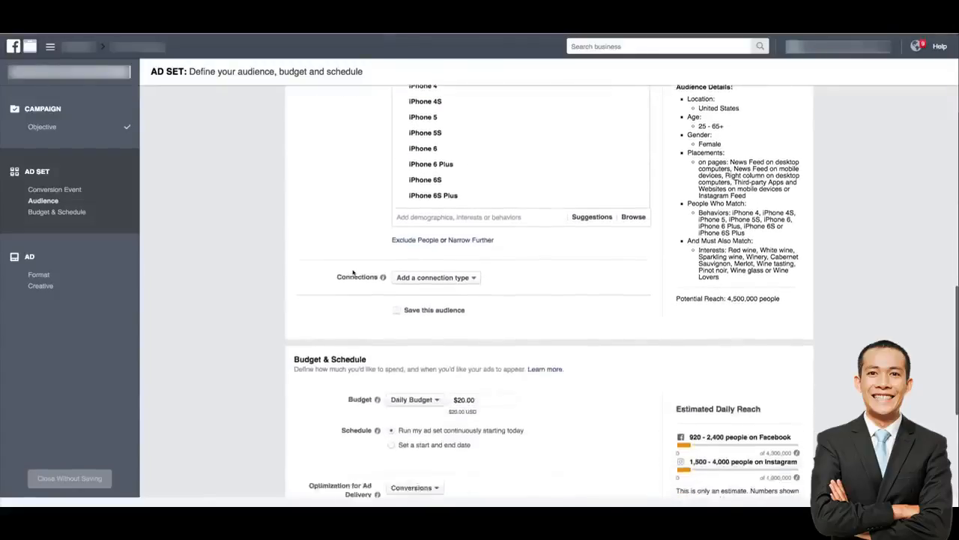
pyautogui.scroll(-3)
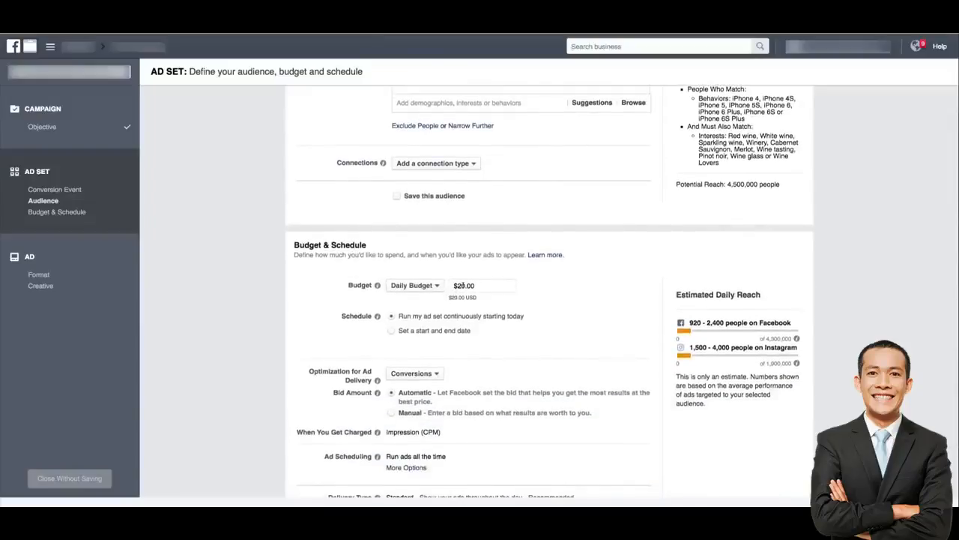
pyautogui.click(483, 285)
pyautogui.write('5')
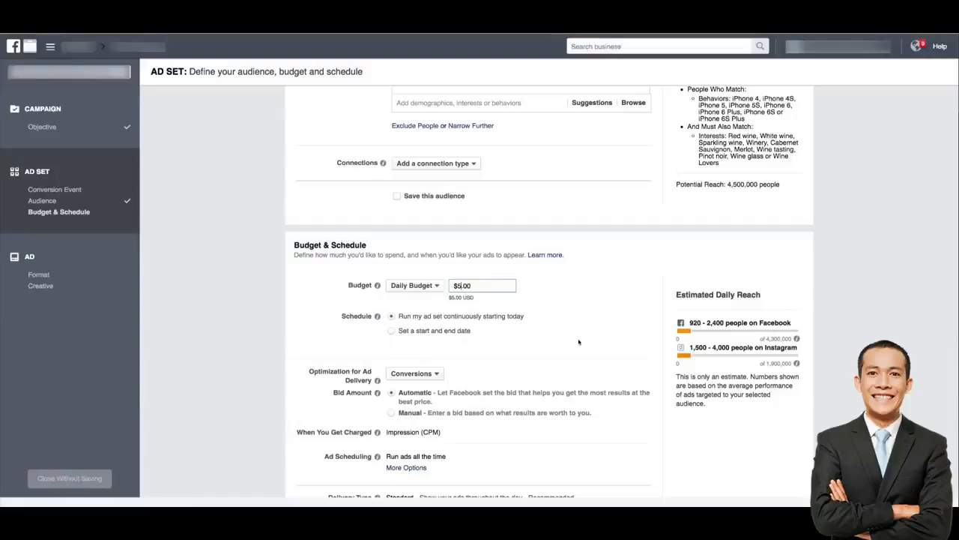
pyautogui.scroll(-3)
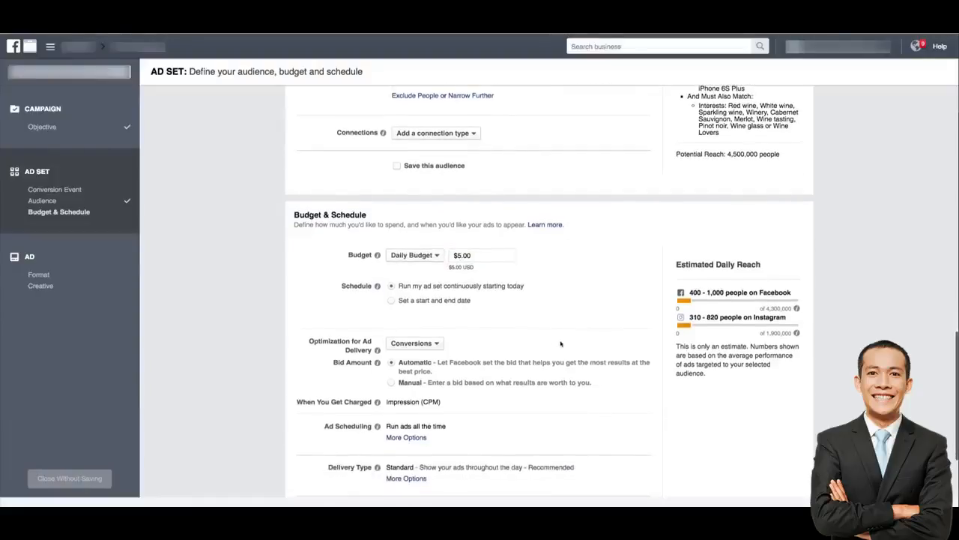
pyautogui.scroll(-3)
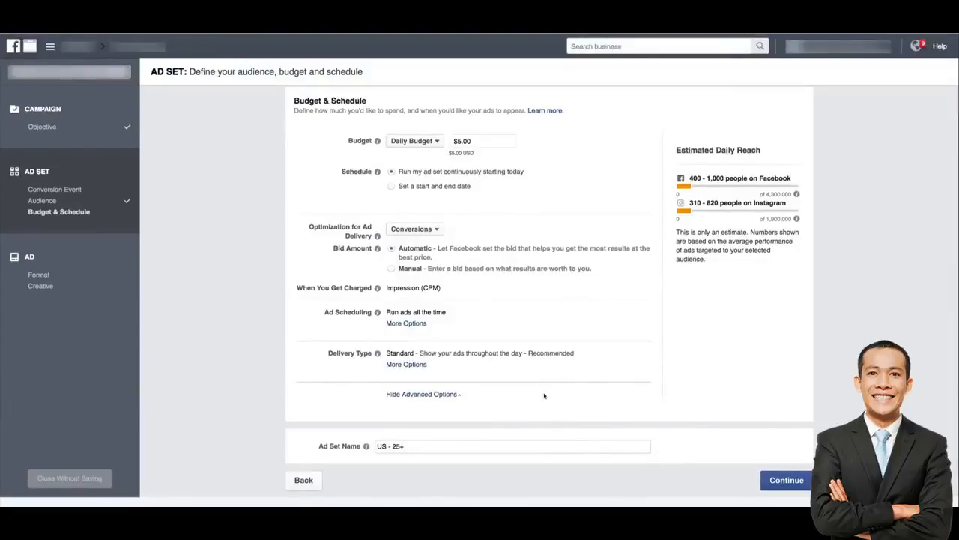
pyautogui.moveTo(547, 398)
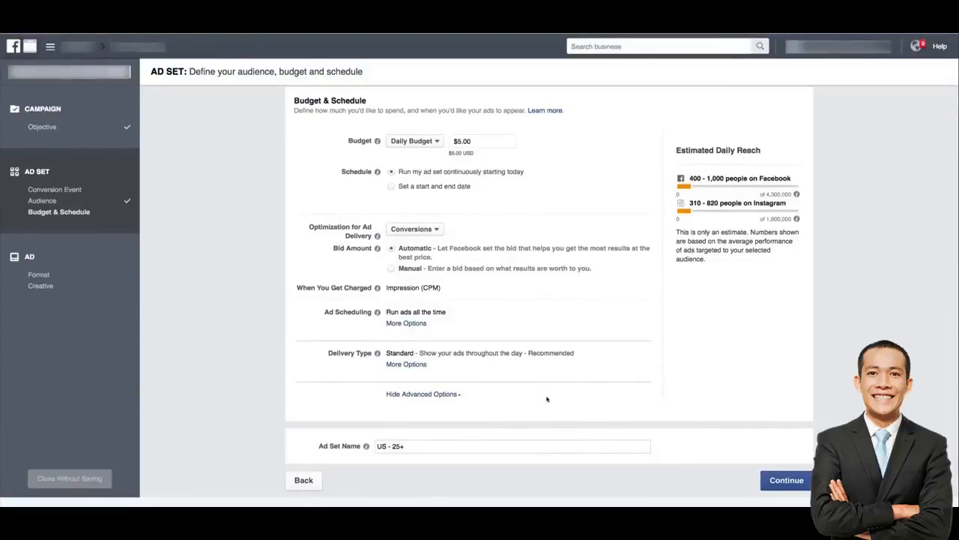
pyautogui.moveTo(746, 487)
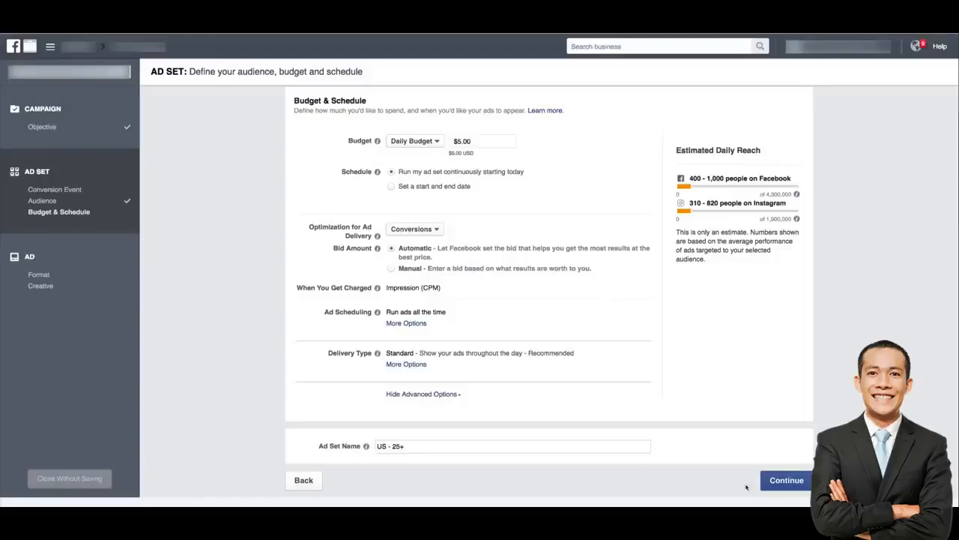
# Step: Continue to the ad creative and enter the headline 'Just Pay Shipping & Handling!'
pyautogui.click(785, 480)
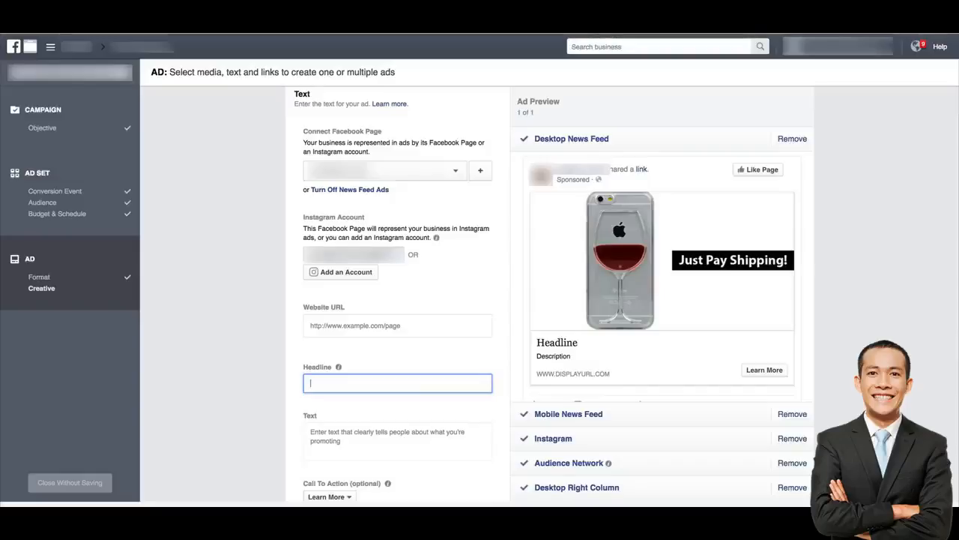
pyautogui.write('Just Pay Shipping & H')
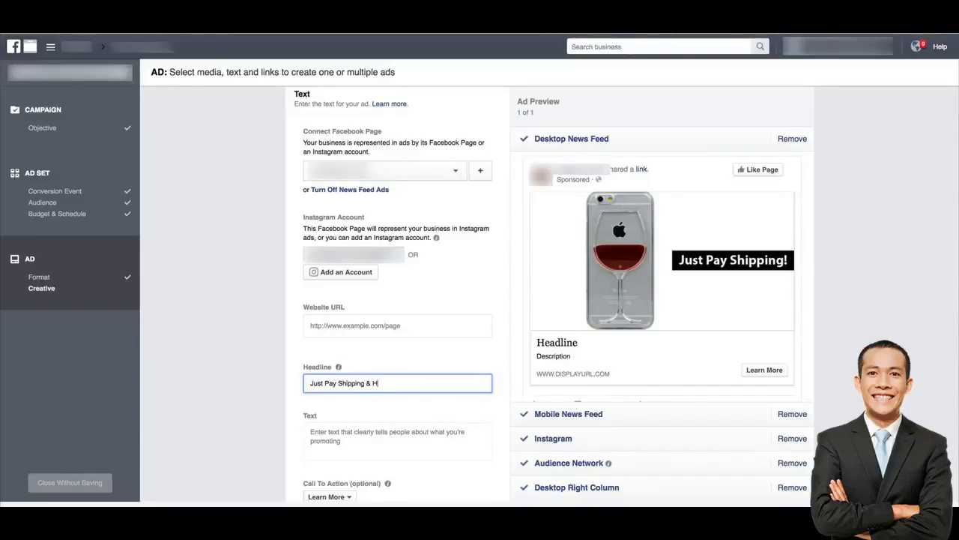
pyautogui.write('andling!')
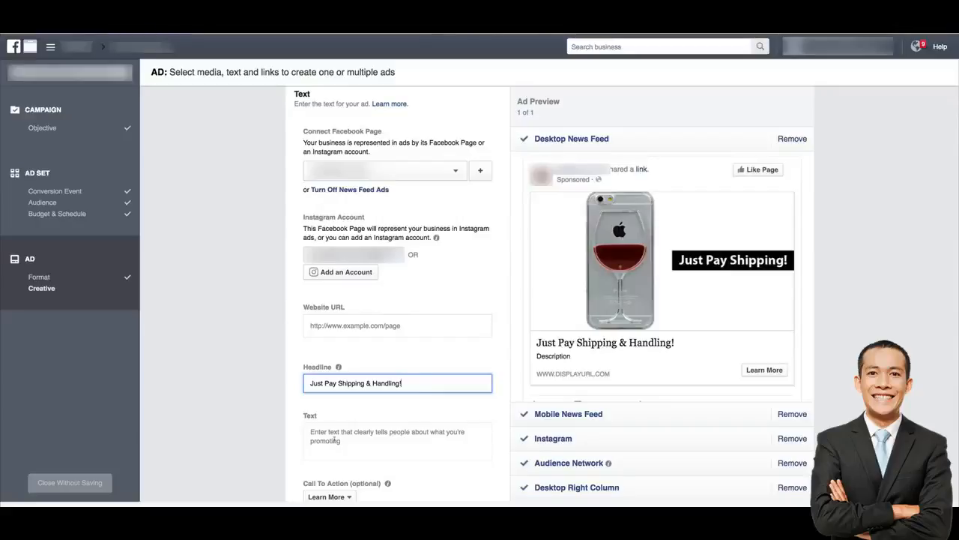
# Step: Write the body text about Wine Lovers going CRAZY over Free + Shipping iPhone cases, ending 'Get yours while they last!'
pyautogui.click(397, 440)
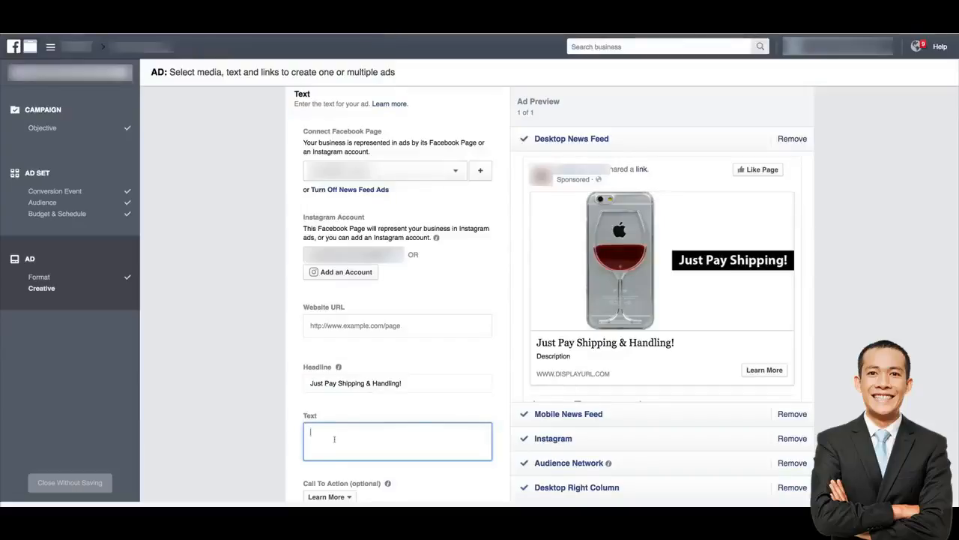
pyautogui.write('Wine Lovers')
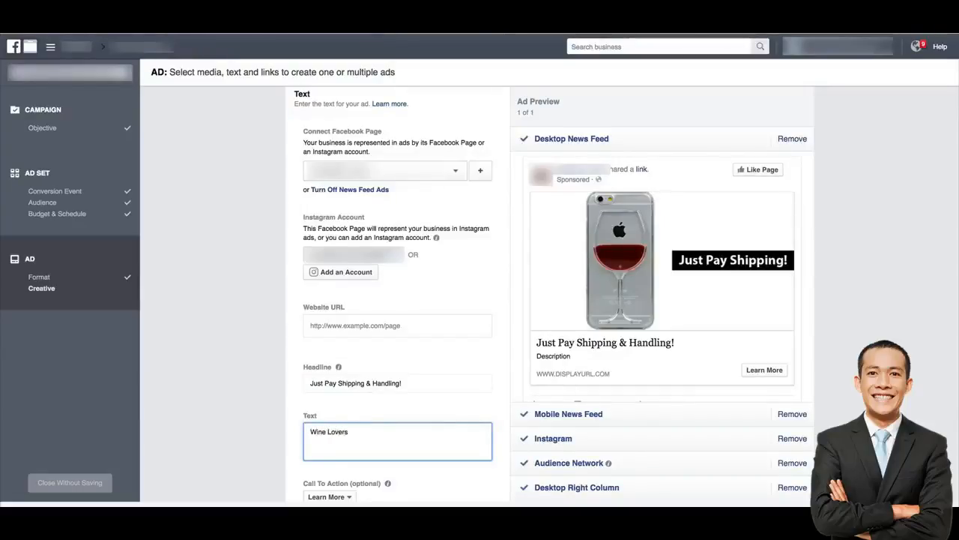
pyautogui.write('are going CRAZY over these ama')
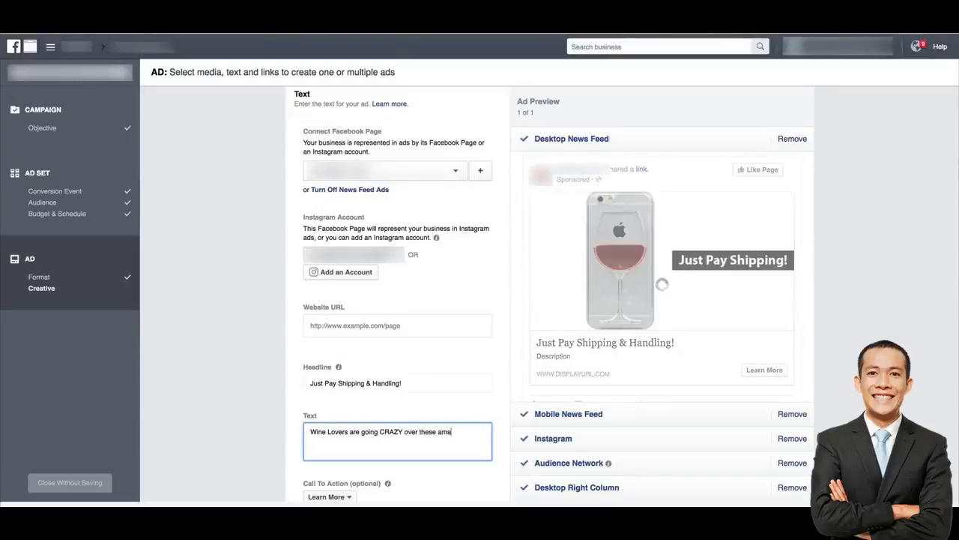
pyautogui.write('zing iphone cases!')
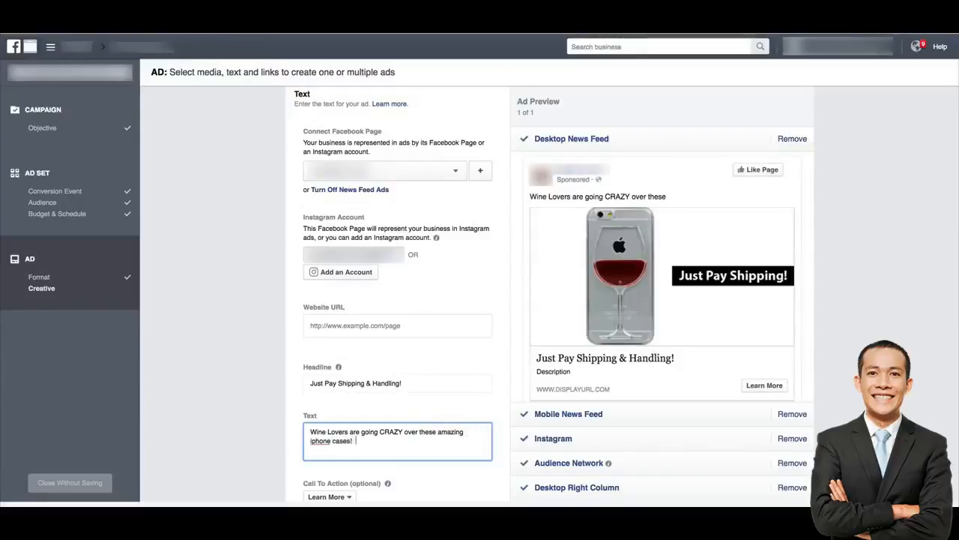
pyautogui.write("We're doing a")
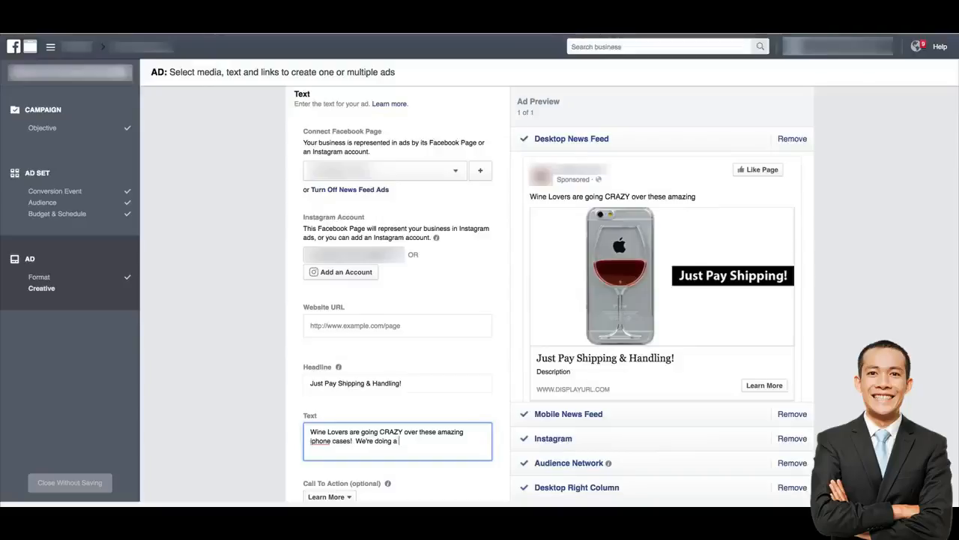
pyautogui.write('Free + Shipping promotion!')
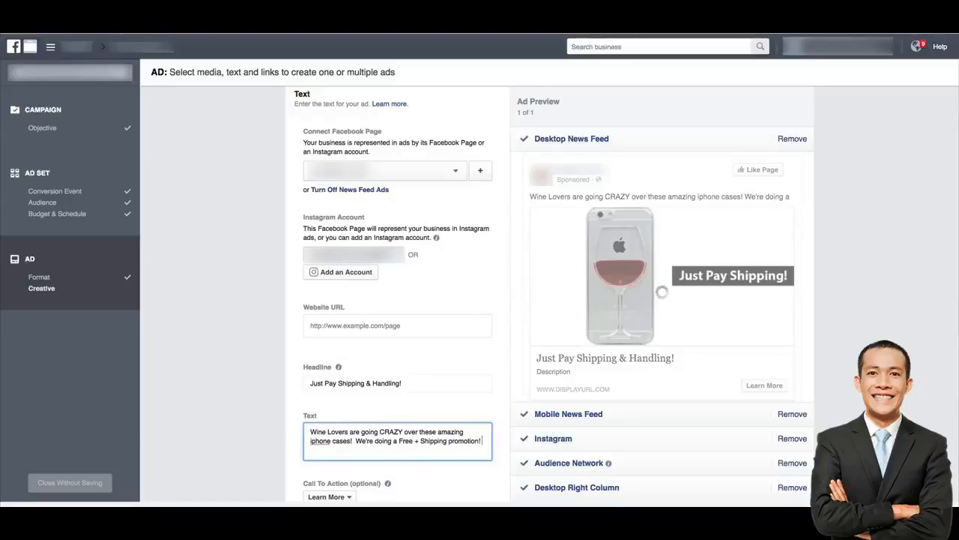
pyautogui.write('Get your')
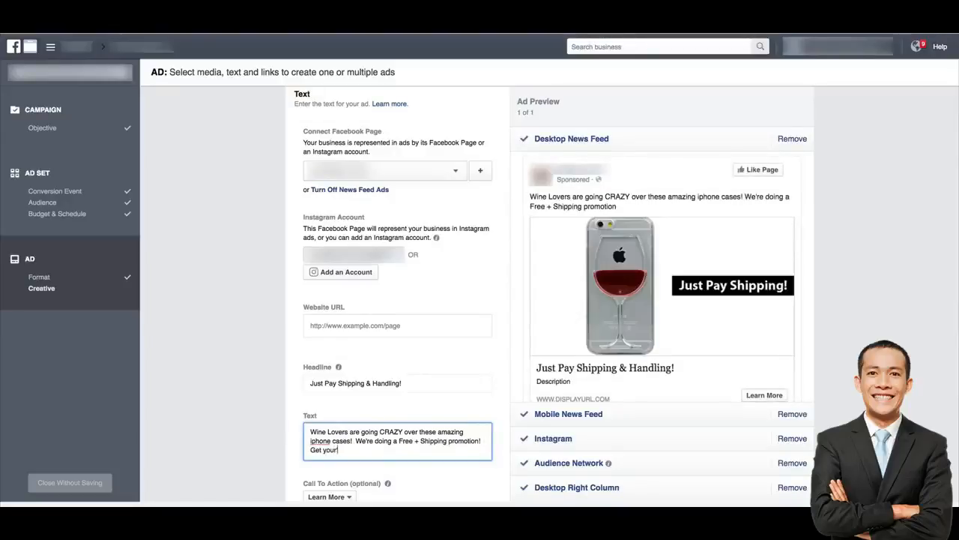
pyautogui.write('while they last!')
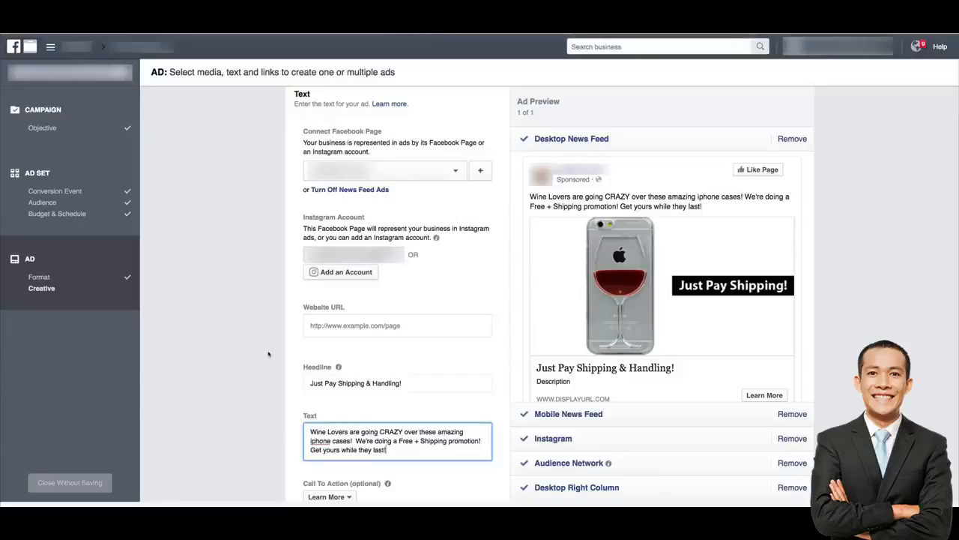
# Step: Set the call to action to Shop Now and write the giveaway News Feed link description ending 'Get yours now!'
pyautogui.click(328, 496)
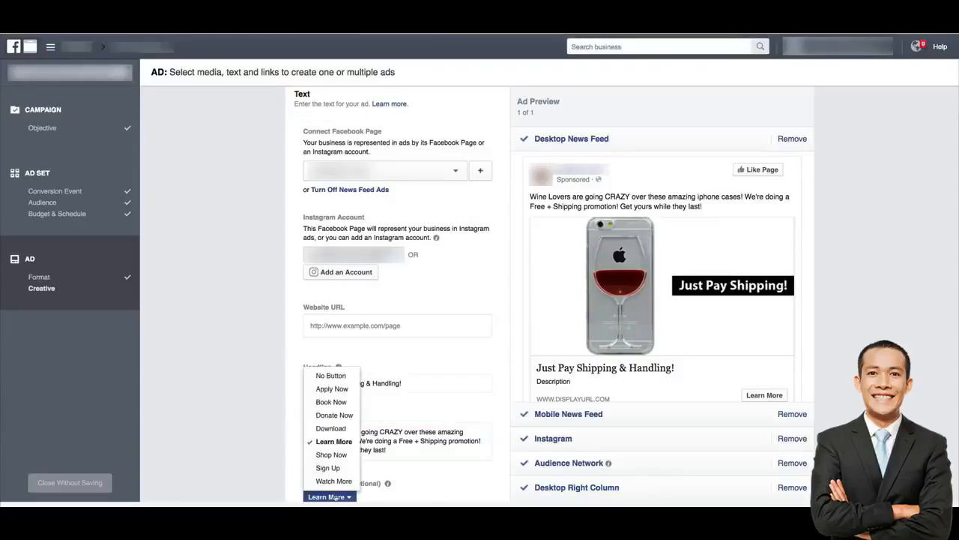
pyautogui.moveTo(331, 454)
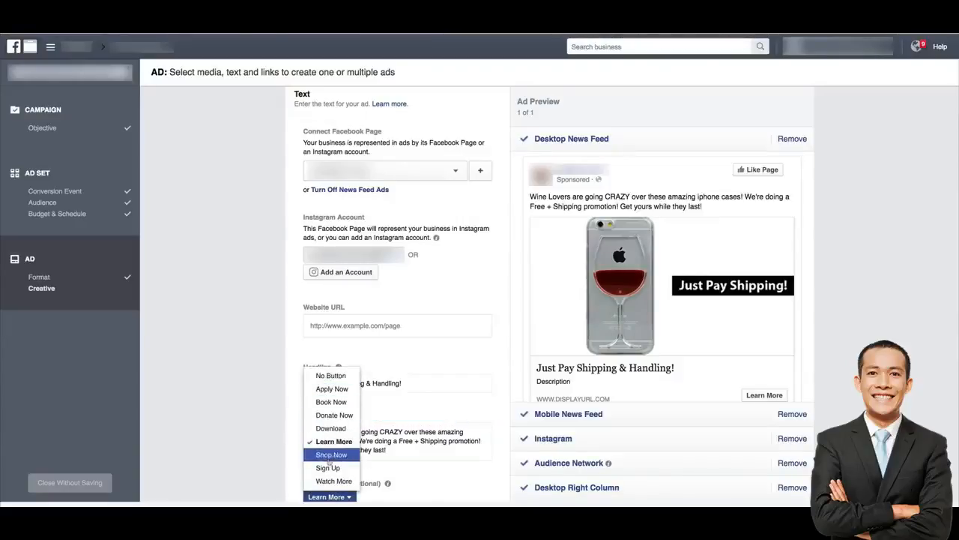
pyautogui.click(331, 455)
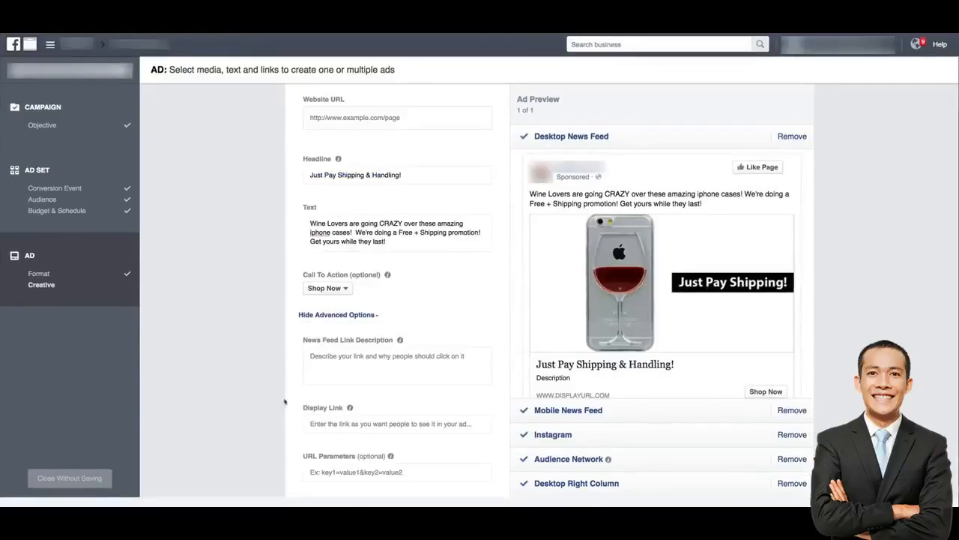
pyautogui.click(397, 366)
pyautogui.write('We are giving away these')
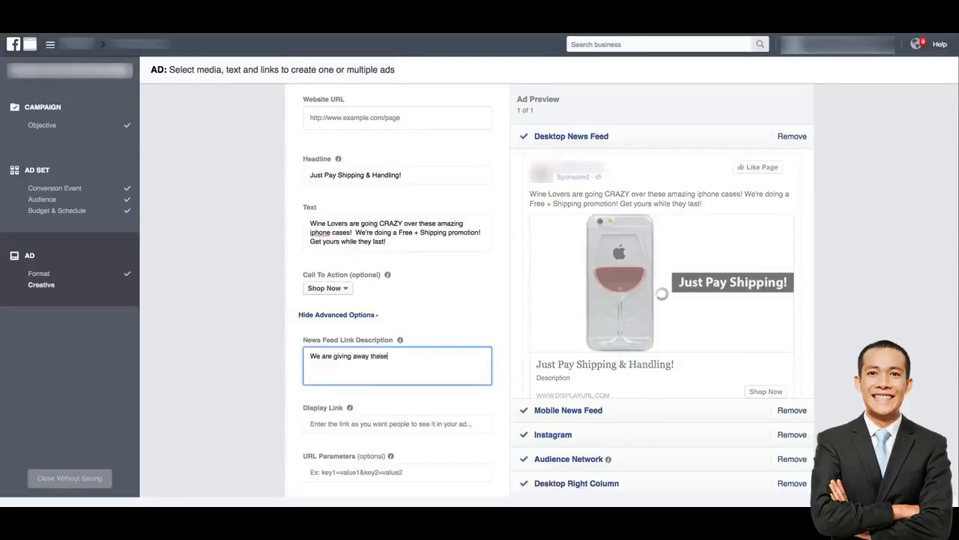
pyautogui.write('iPhone cases to anyone that just covers shipping &')
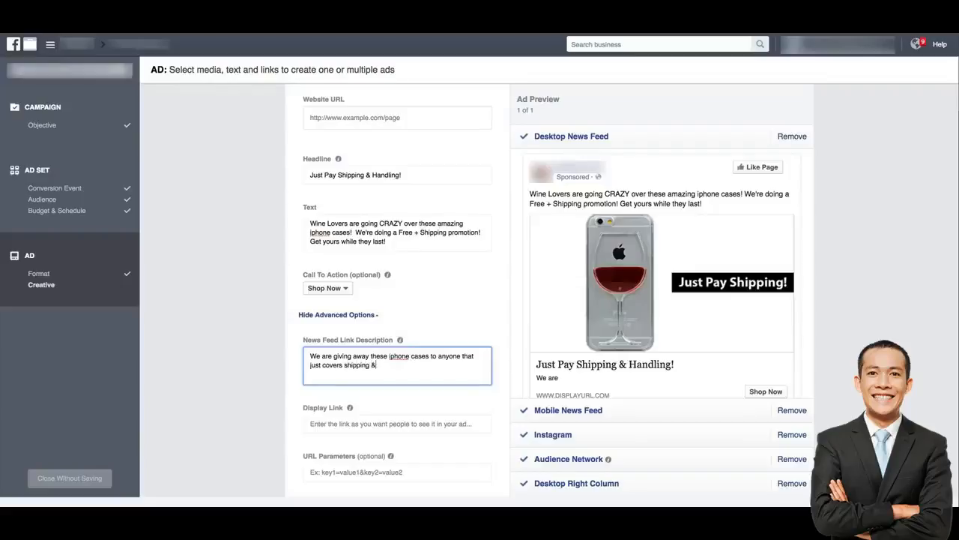
pyautogui.write('handling!')
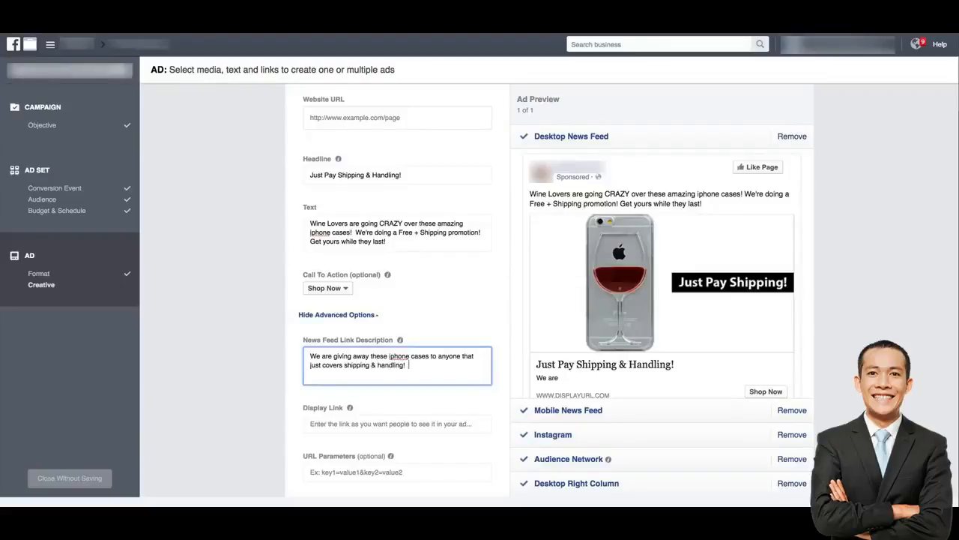
pyautogui.write('Gets your')
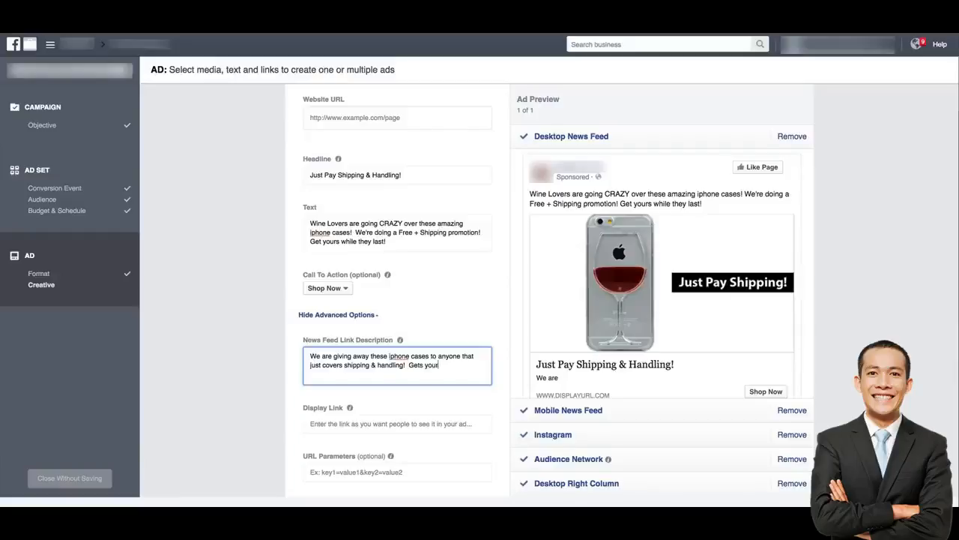
pyautogui.write('now!')
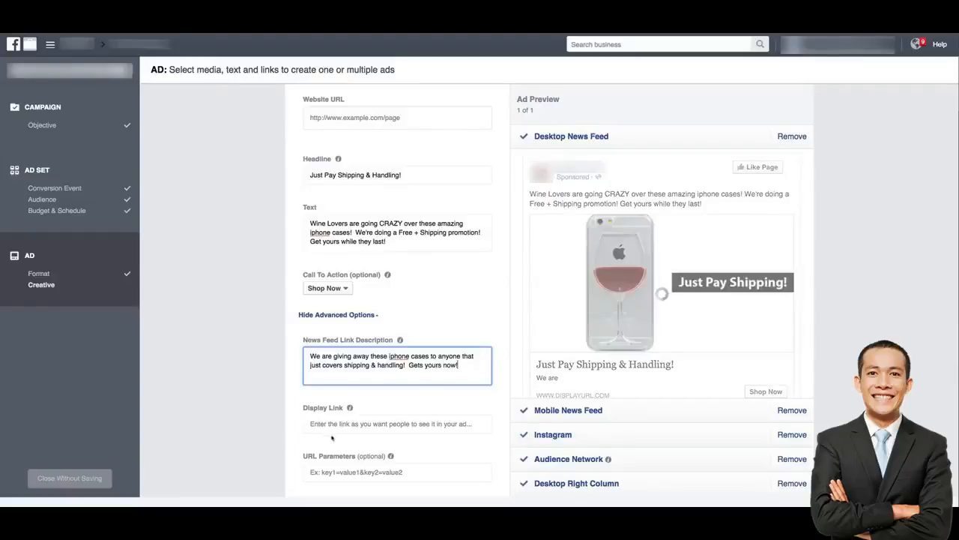
pyautogui.click(397, 422)
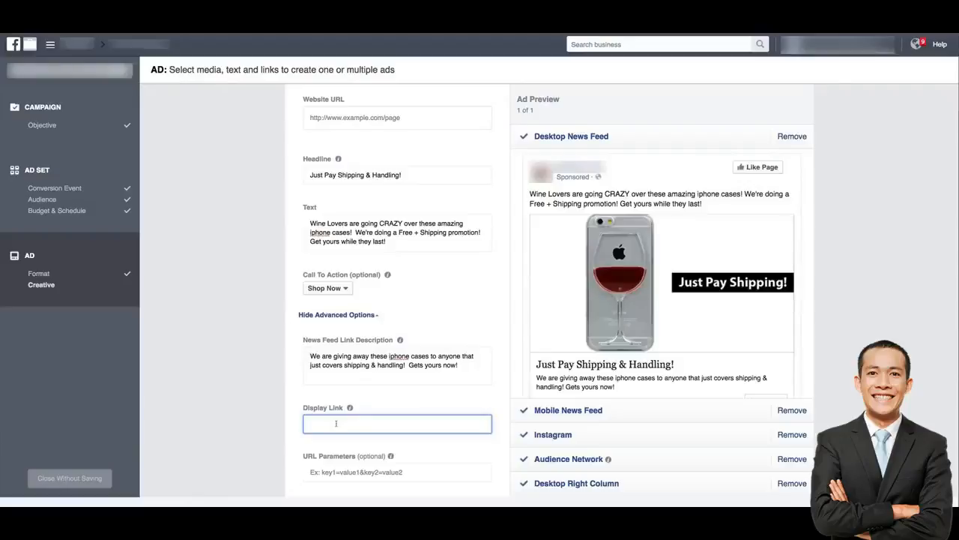
pyautogui.write('www.YourShopify')
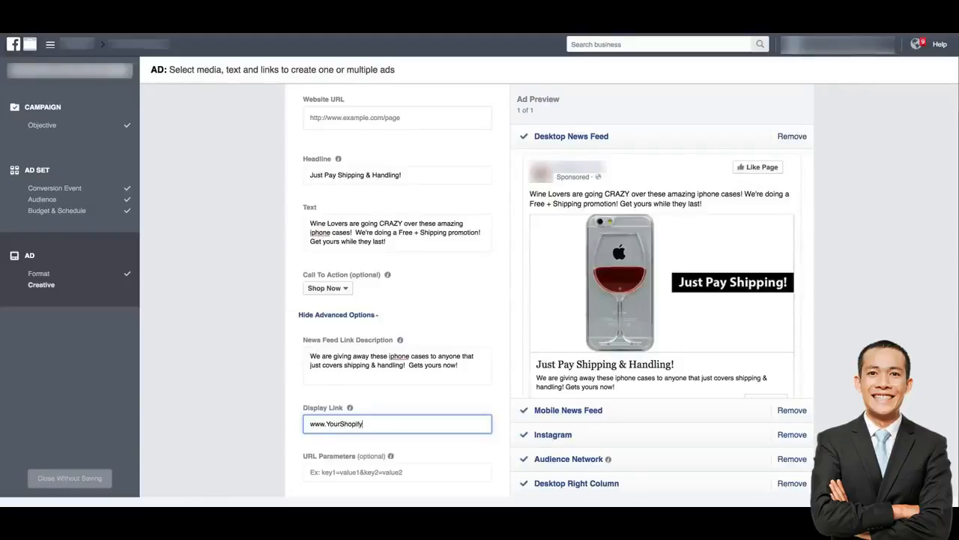
pyautogui.write('Store.com')
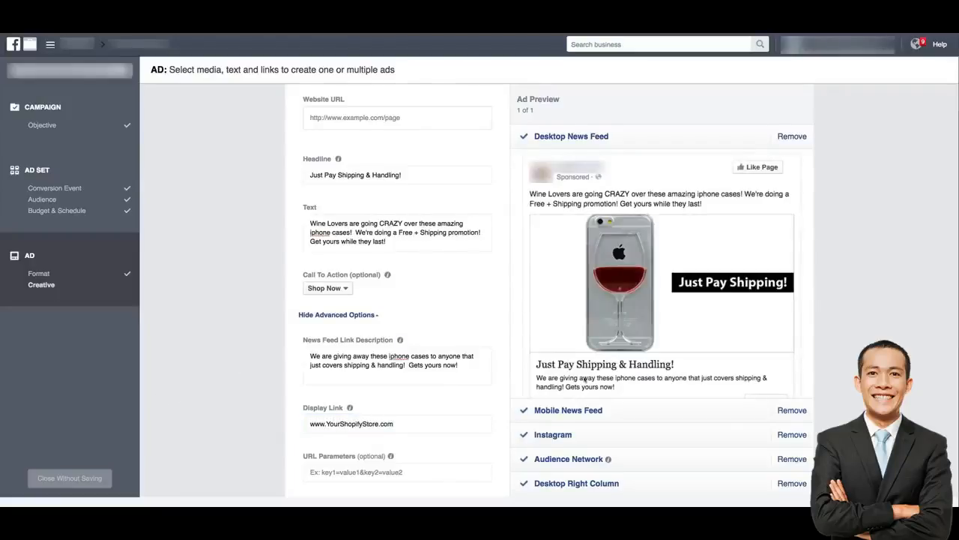
pyautogui.moveTo(662, 282)
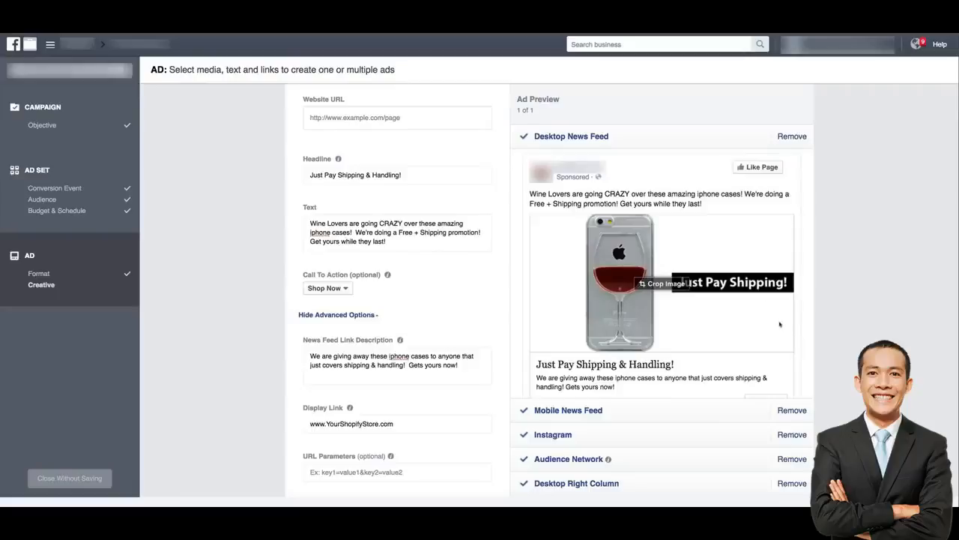
pyautogui.moveTo(892, 313)
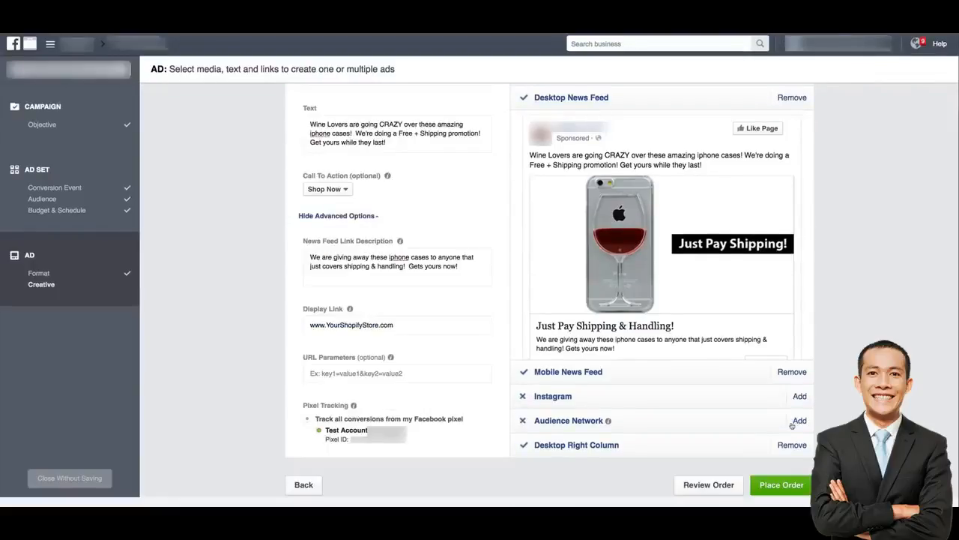
# Step: Remove the Desktop Right Column placement, keeping only the mobile news feed
pyautogui.click(791, 443)
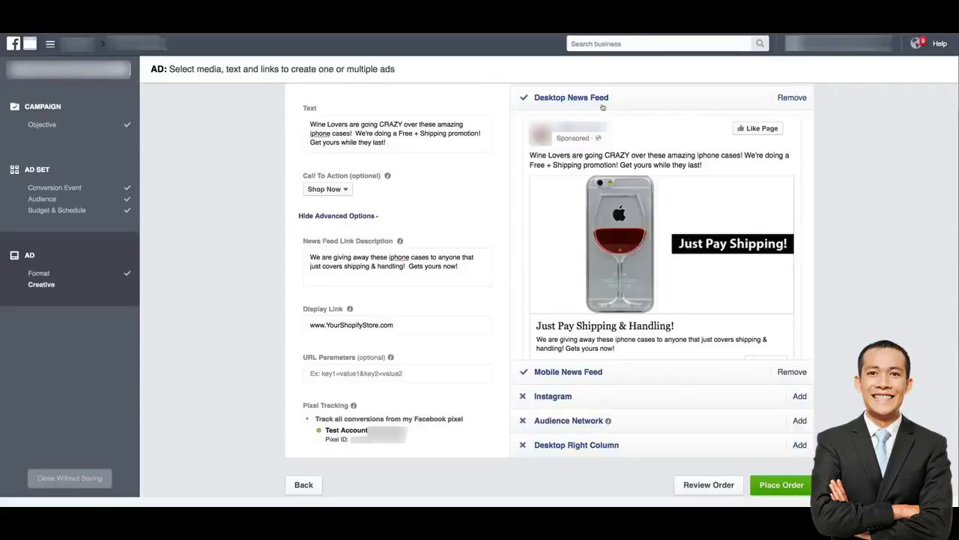
pyautogui.moveTo(637, 375)
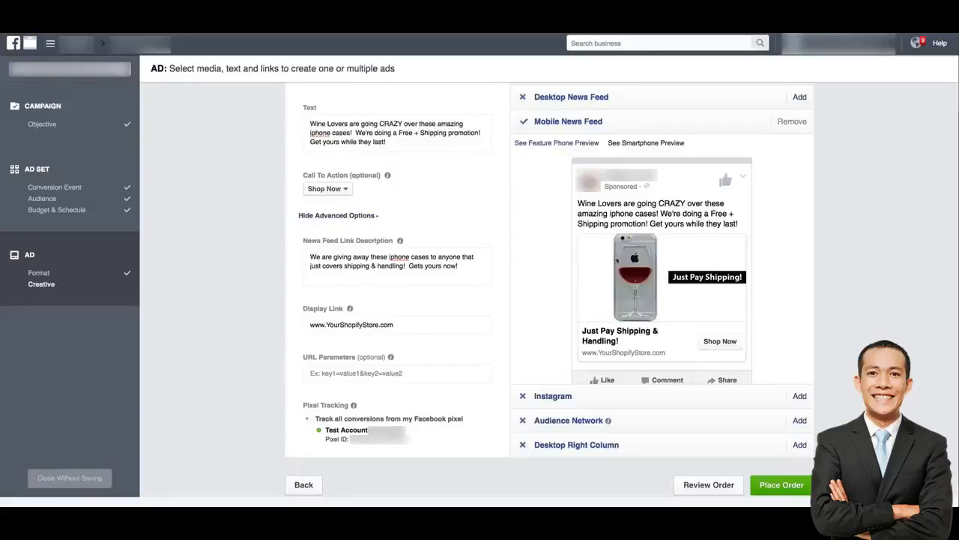
pyautogui.moveTo(840, 276)
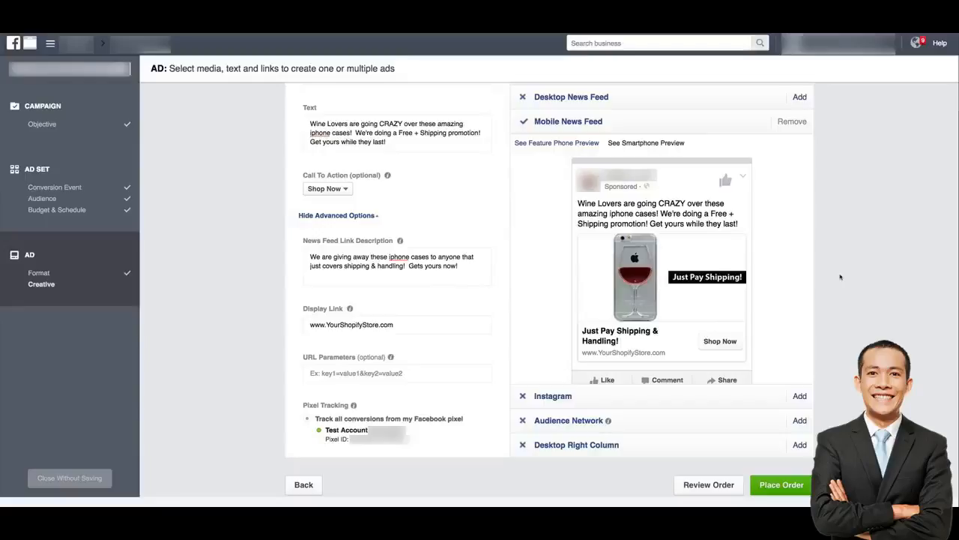
pyautogui.moveTo(835, 280)
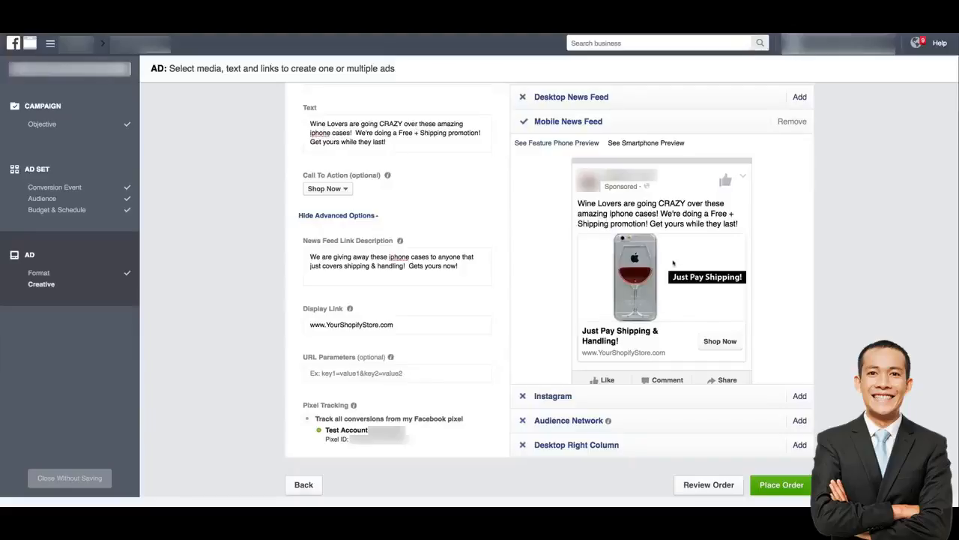
pyautogui.moveTo(753, 282)
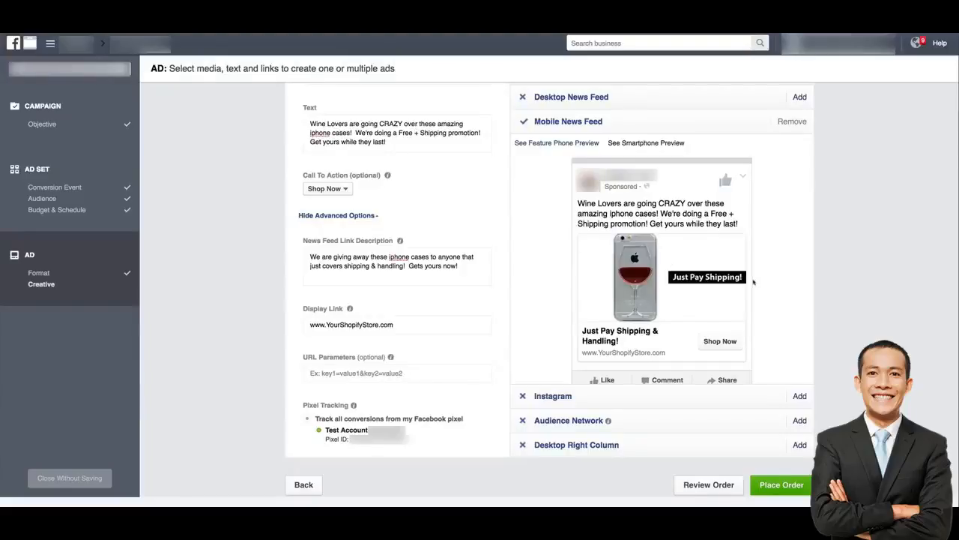
pyautogui.moveTo(695, 259)
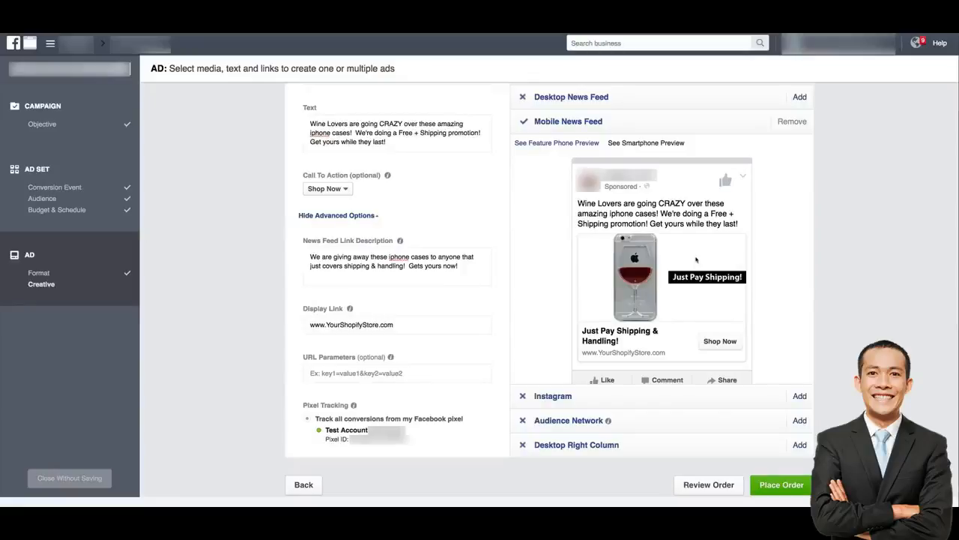
pyautogui.moveTo(684, 234)
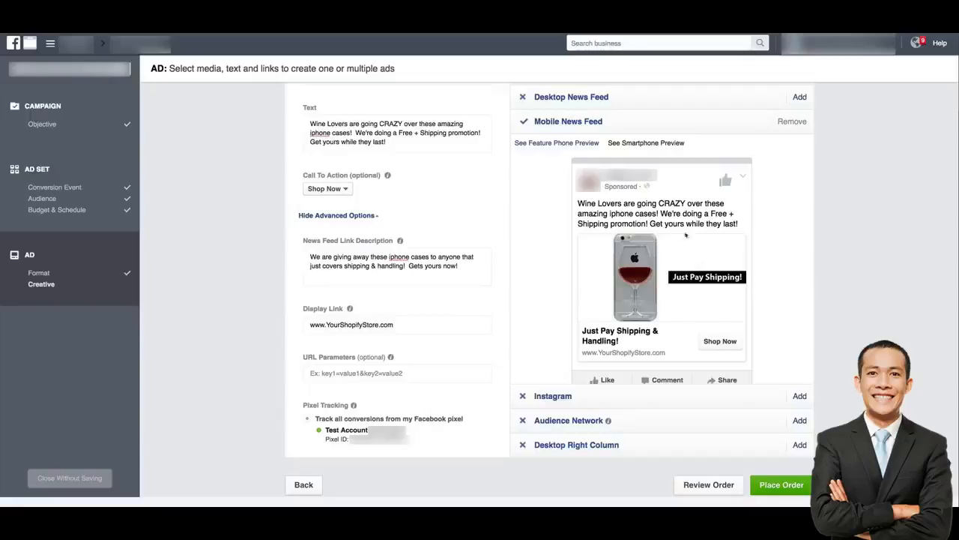